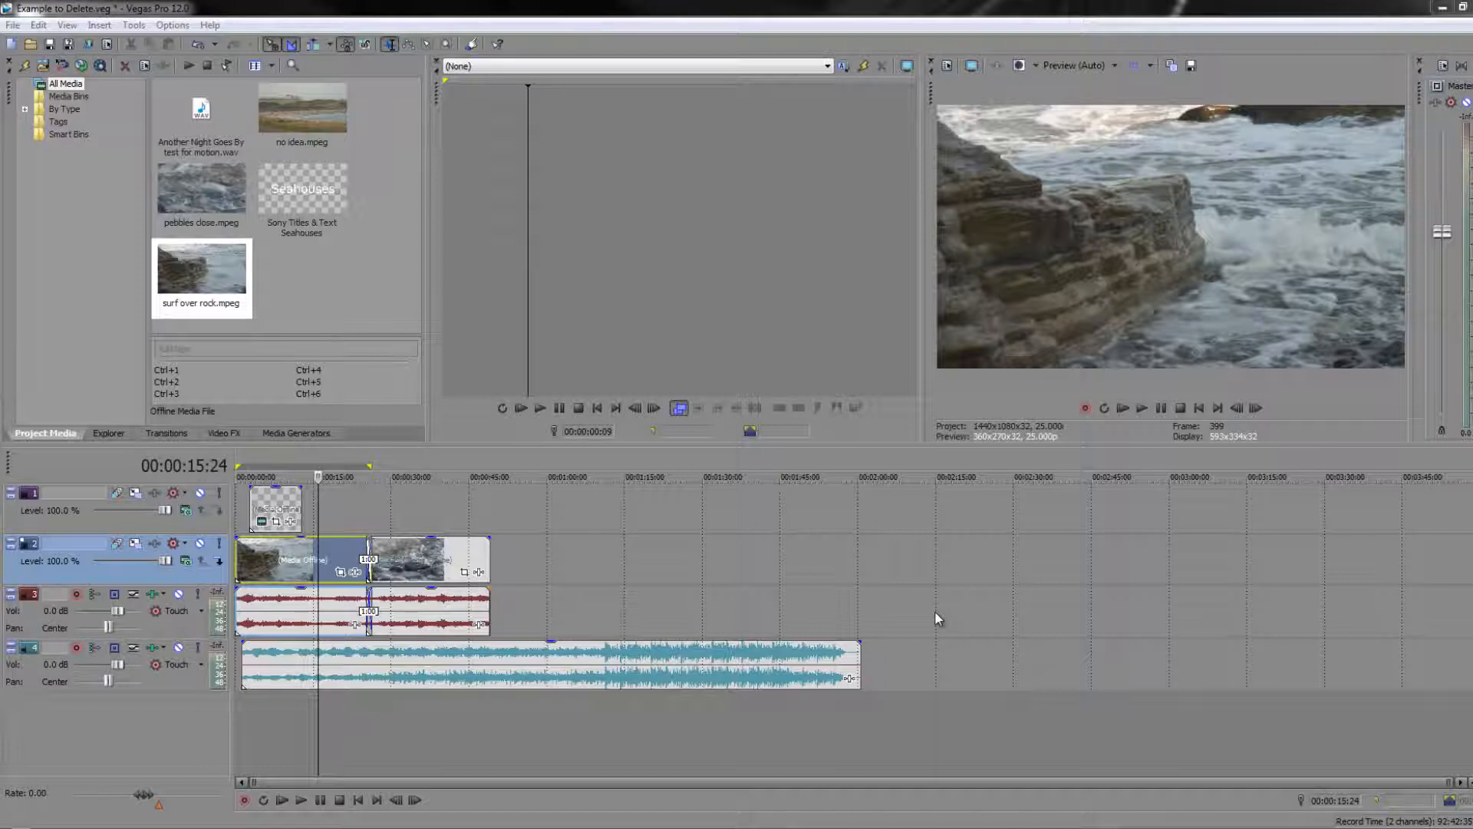
{"action": "mouse_move", "coordinate": [123, 165]}
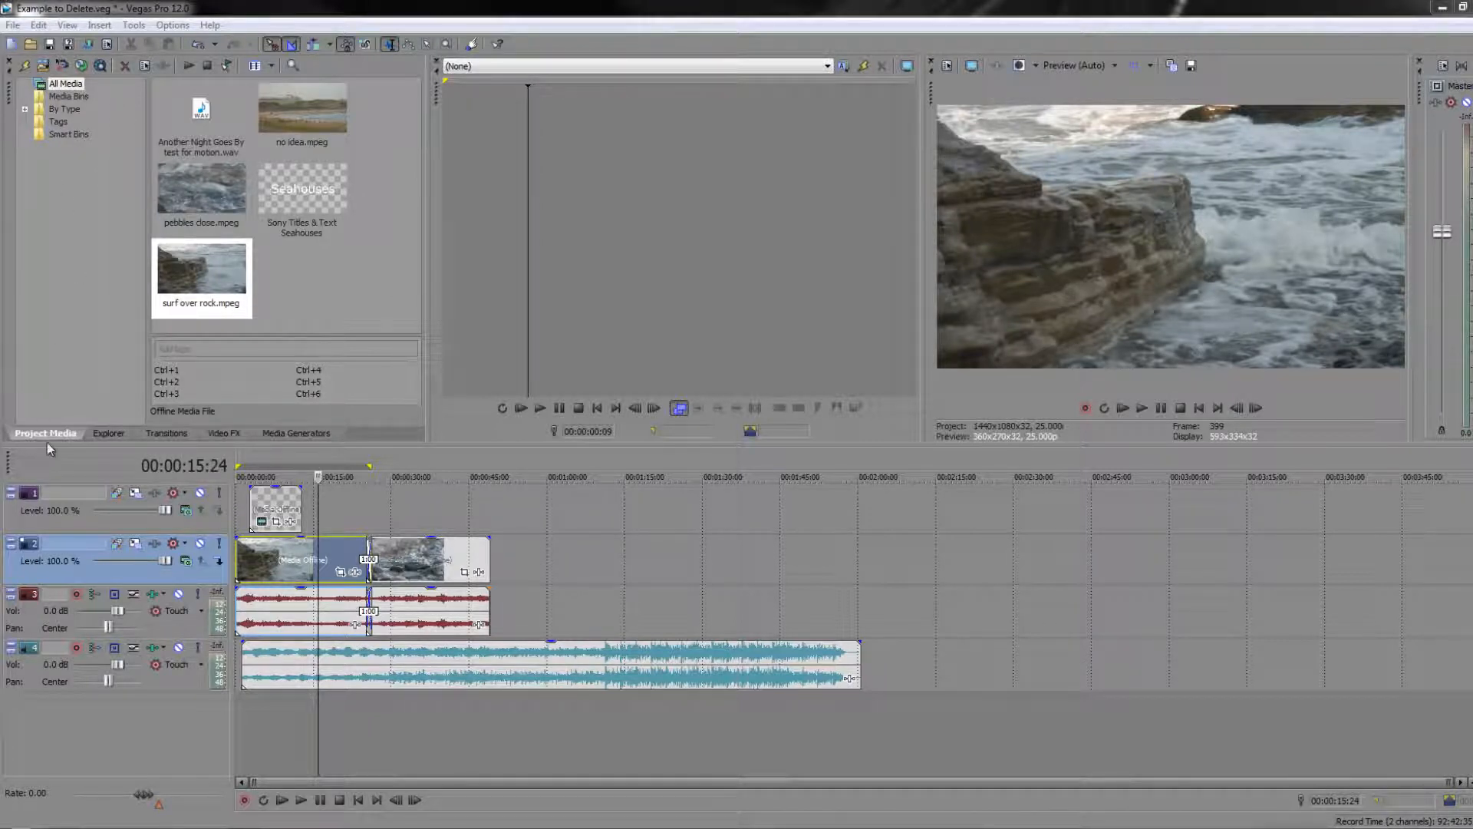
{"action": "mouse_move", "coordinate": [84, 292]}
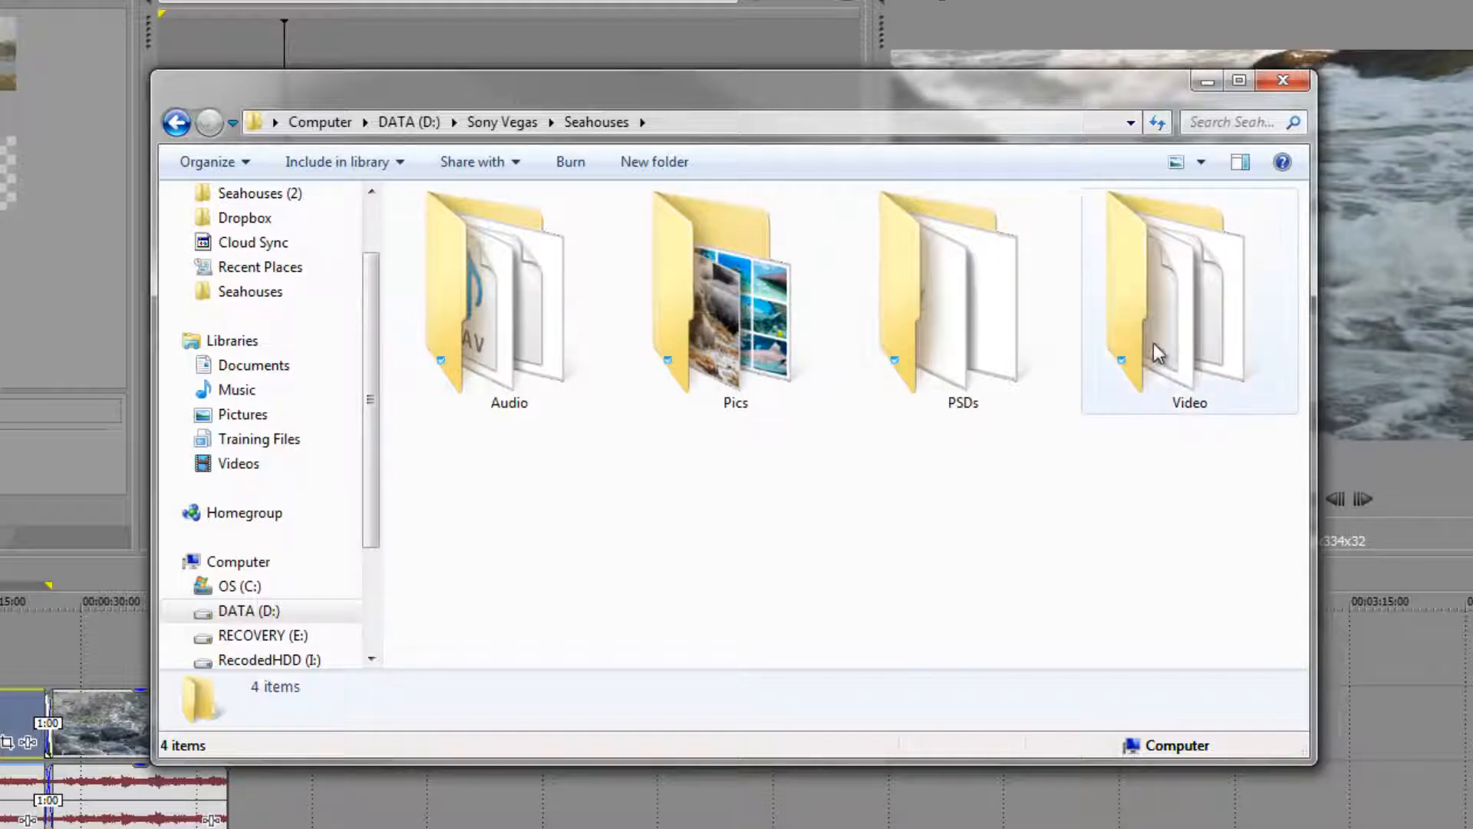
- Move the surf over rock clip from the Video subfolder up into the Seahouses folder
{"action": "double_click", "coordinate": [1188, 301]}
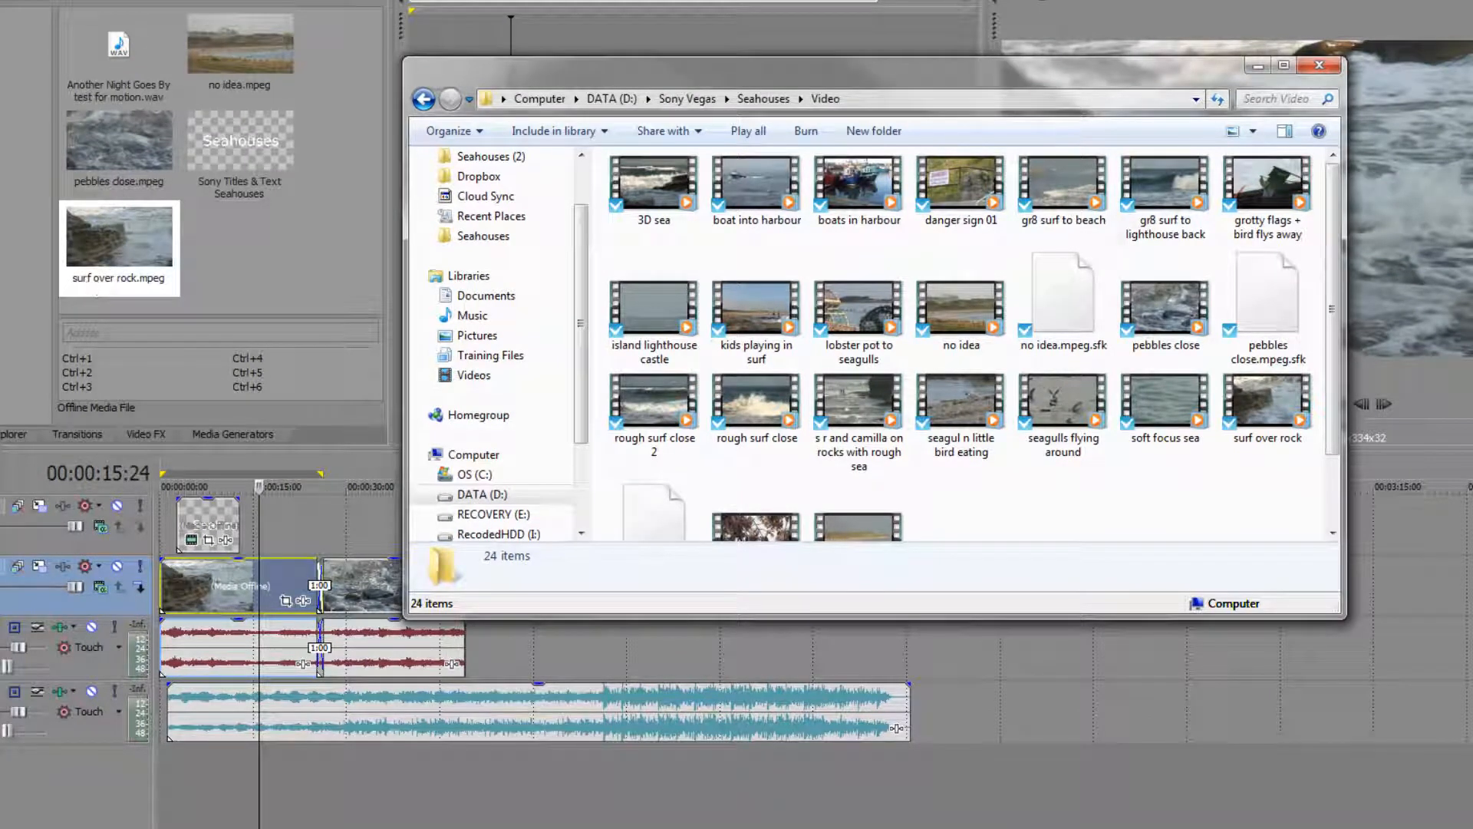
{"action": "left_click", "coordinate": [1266, 403]}
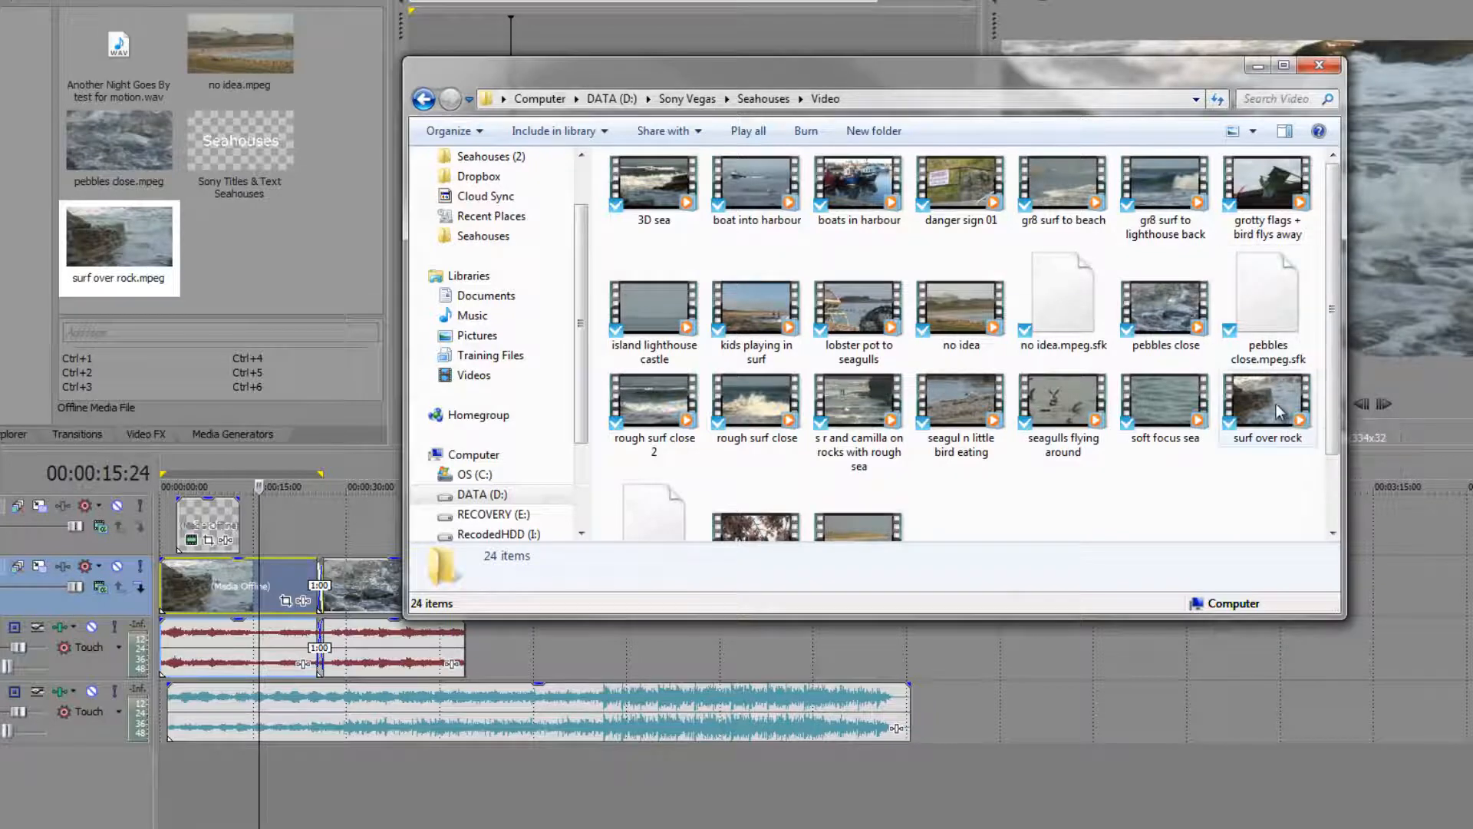
{"action": "left_click", "coordinate": [1266, 408]}
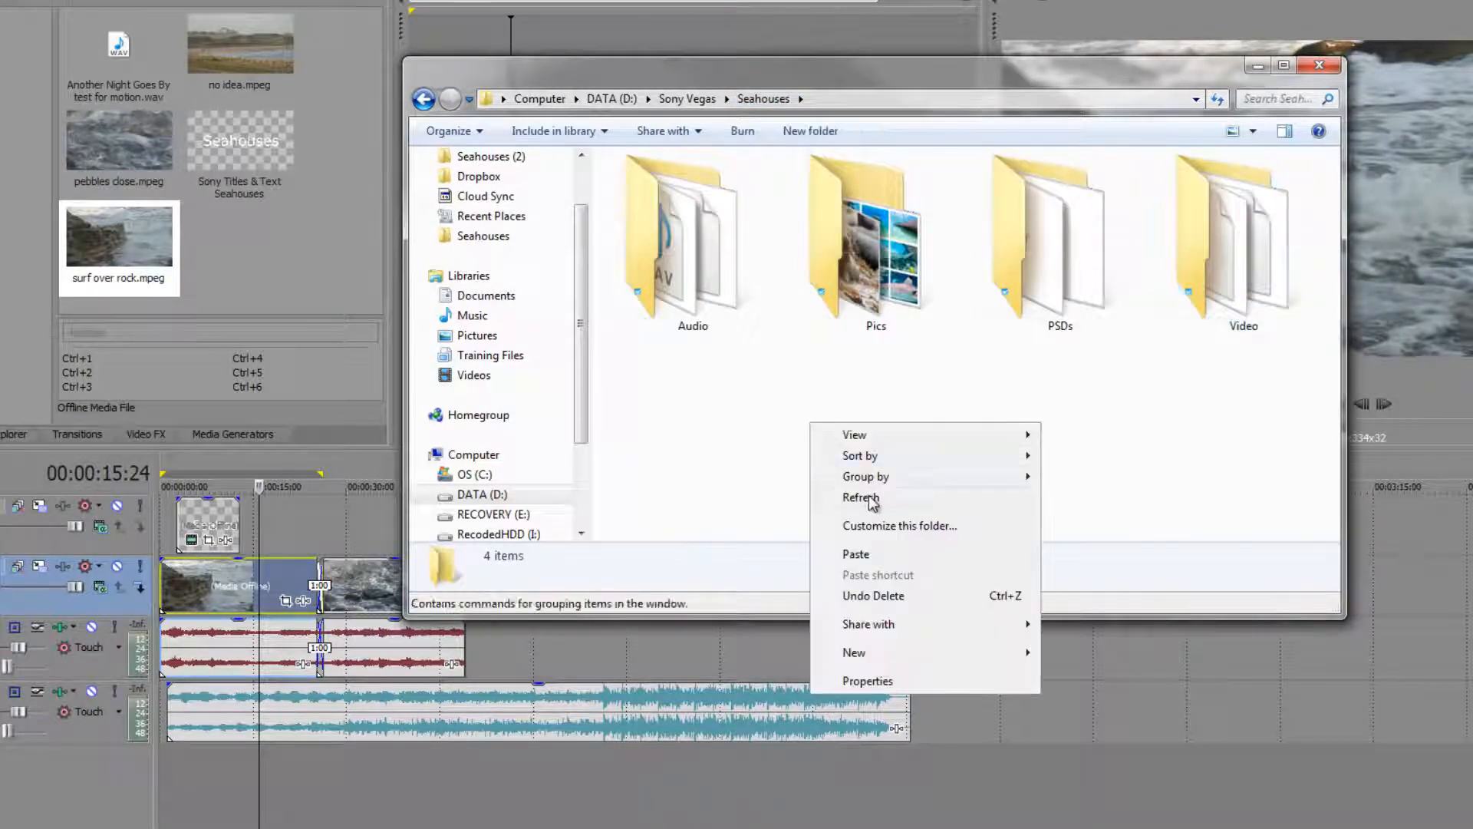
{"action": "left_click", "coordinate": [861, 498]}
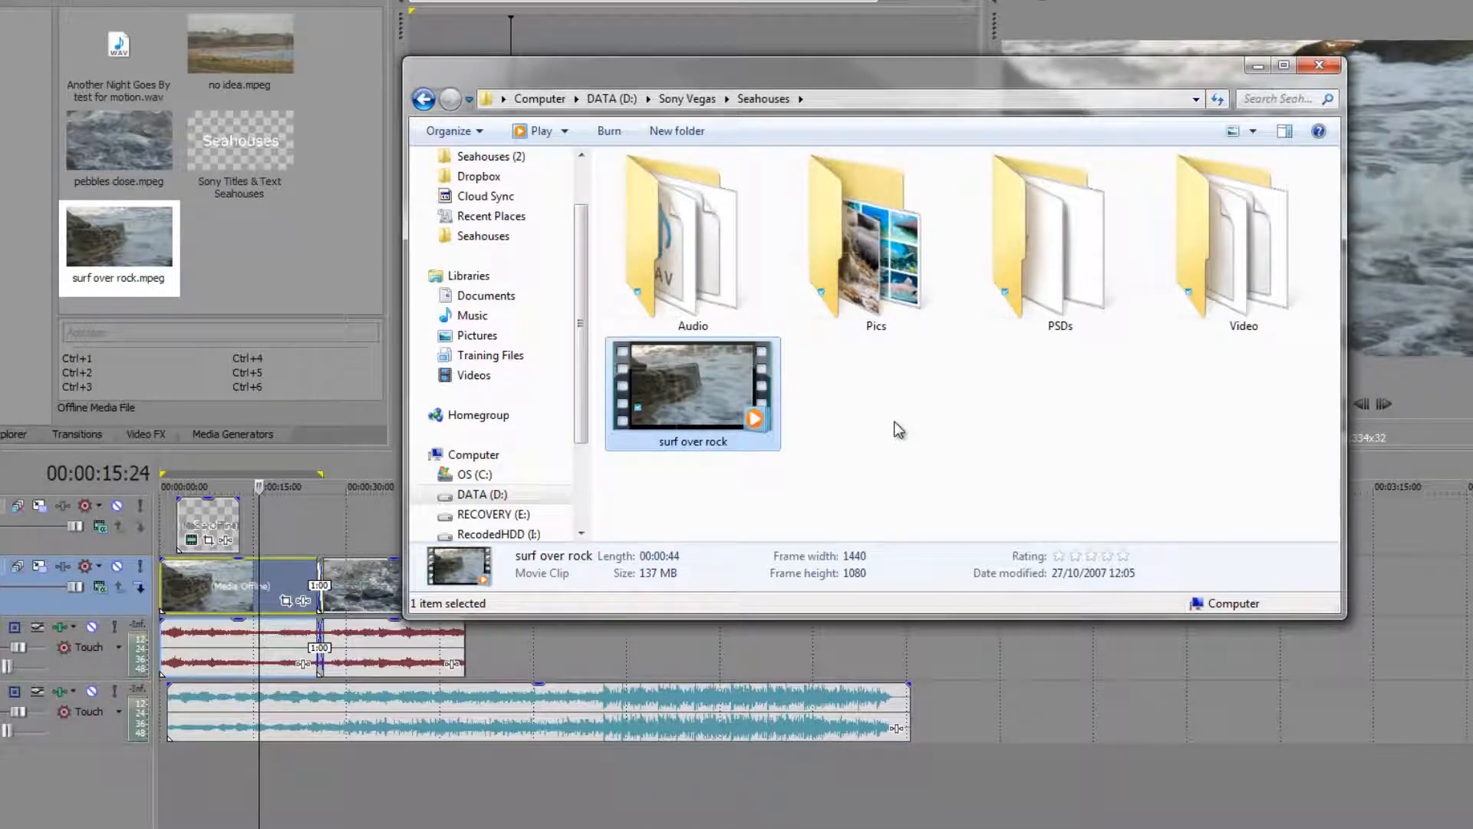
{"action": "left_click", "coordinate": [1320, 65]}
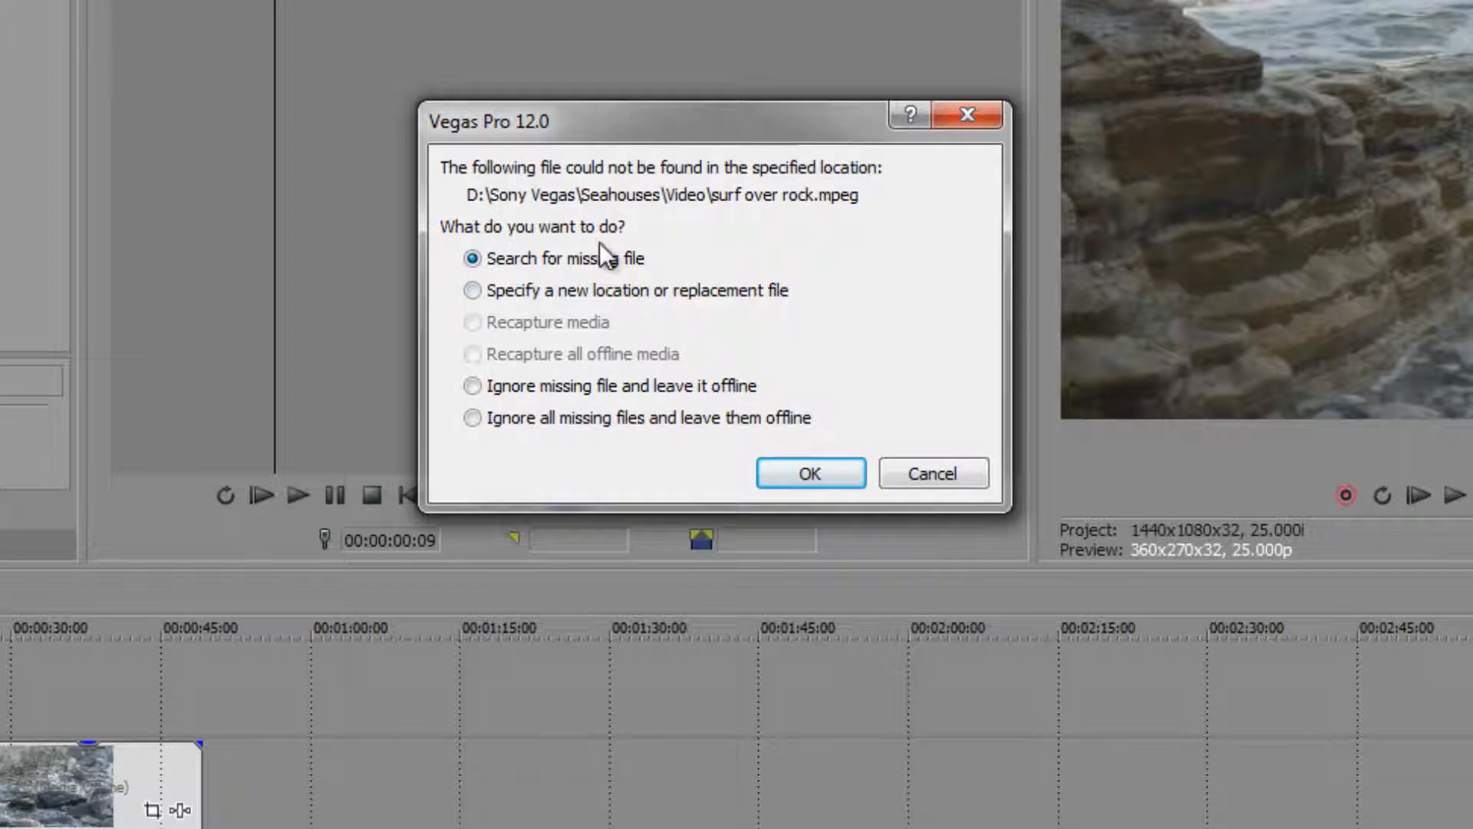
{"action": "mouse_move", "coordinate": [593, 343]}
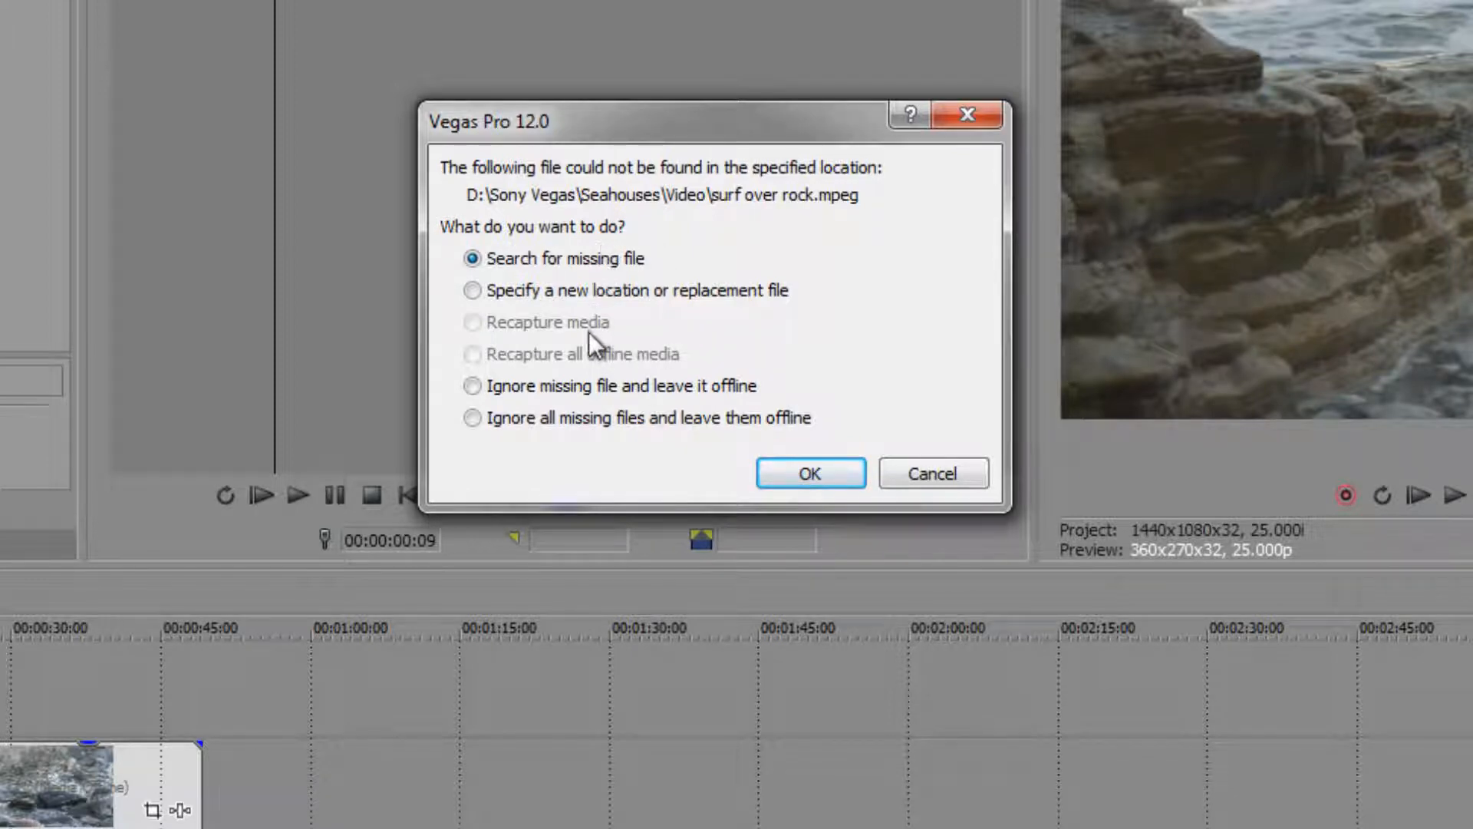
{"action": "mouse_move", "coordinate": [590, 372]}
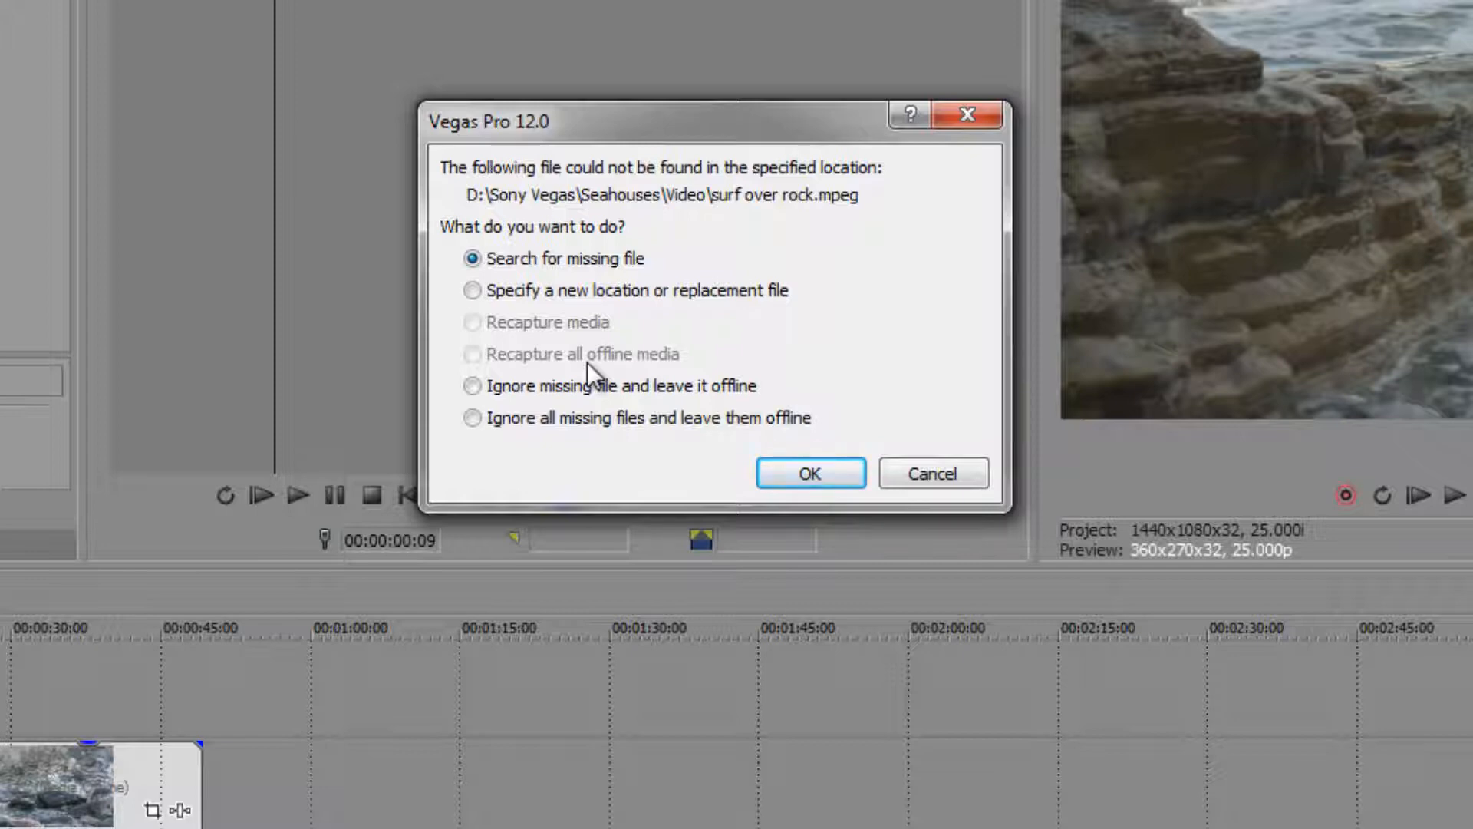
{"action": "mouse_move", "coordinate": [493, 318]}
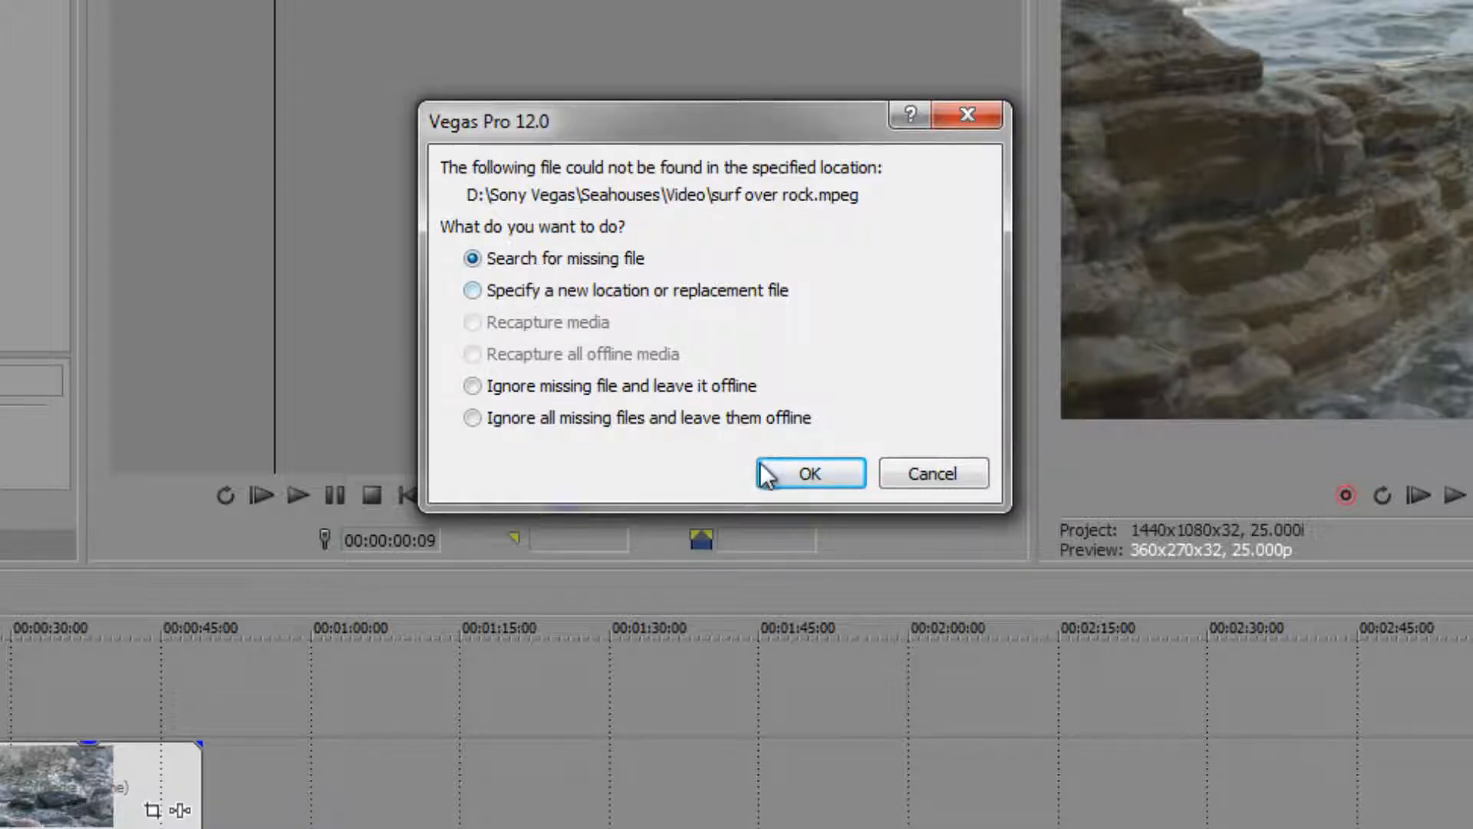
- Abandon the drive search and choose 'Specify a new location or replacement file' for surf over rock
{"action": "left_click", "coordinate": [809, 472]}
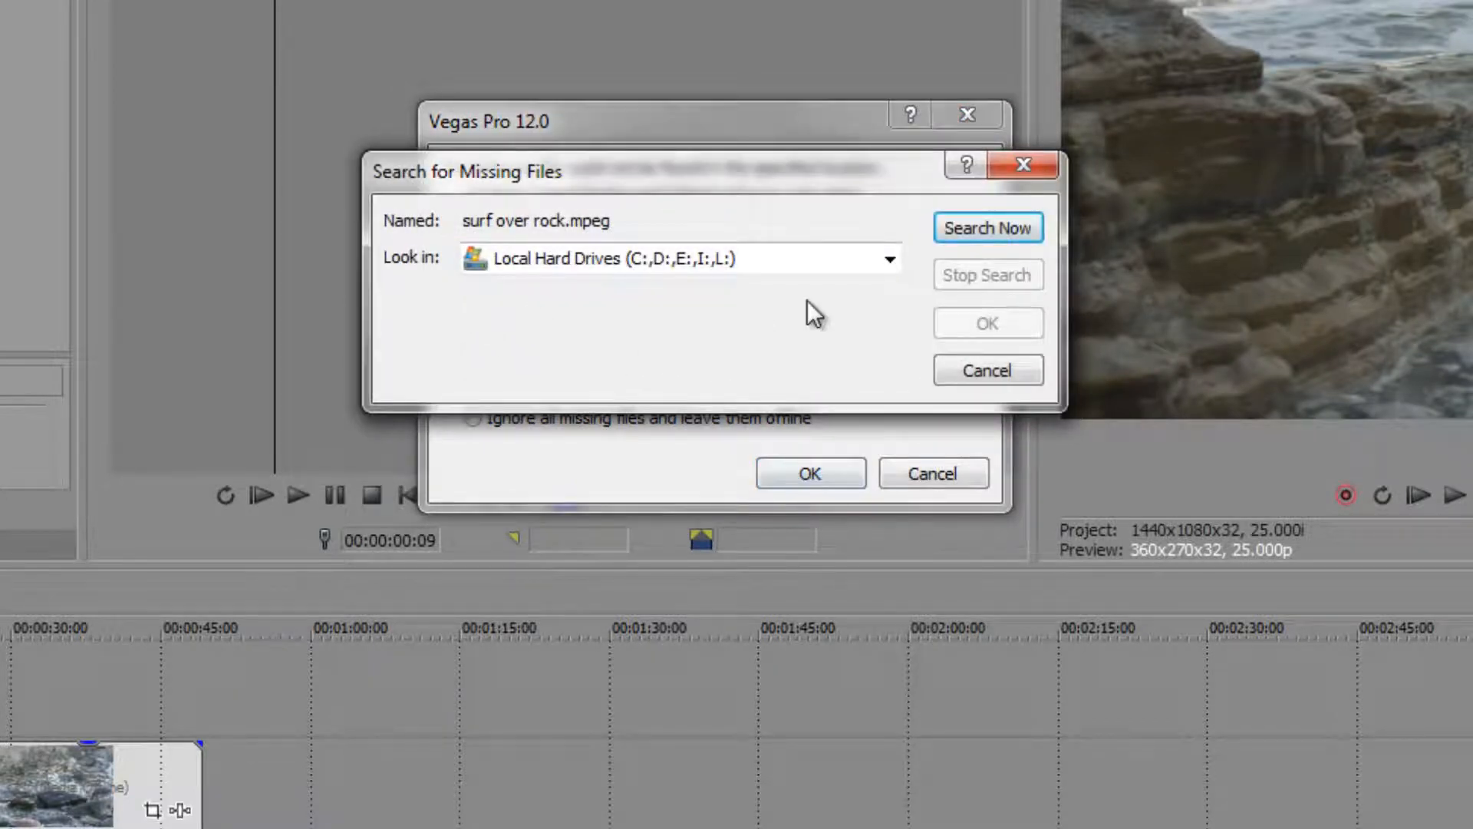
{"action": "left_click", "coordinate": [889, 258]}
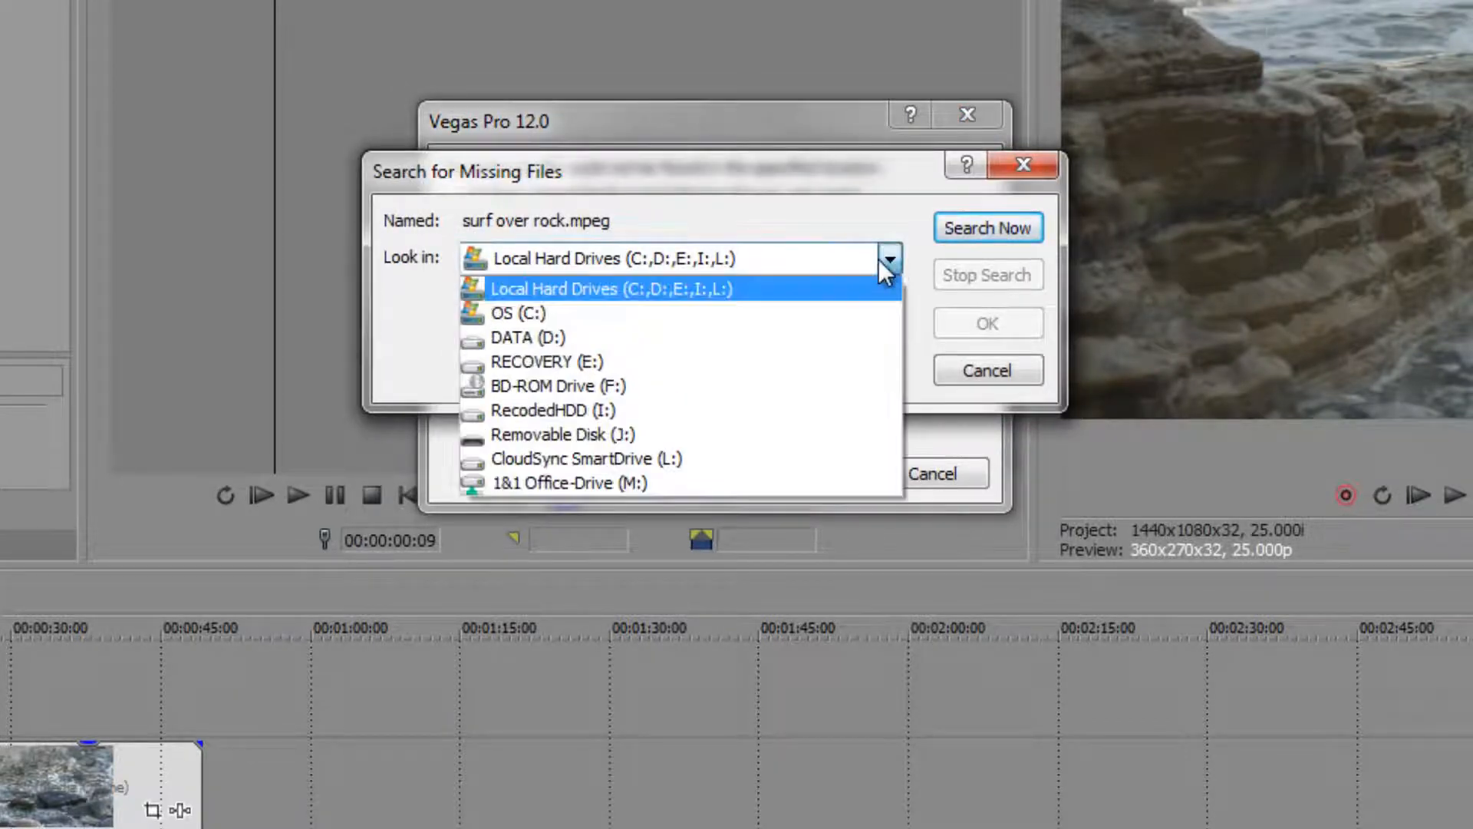
{"action": "mouse_move", "coordinate": [704, 442]}
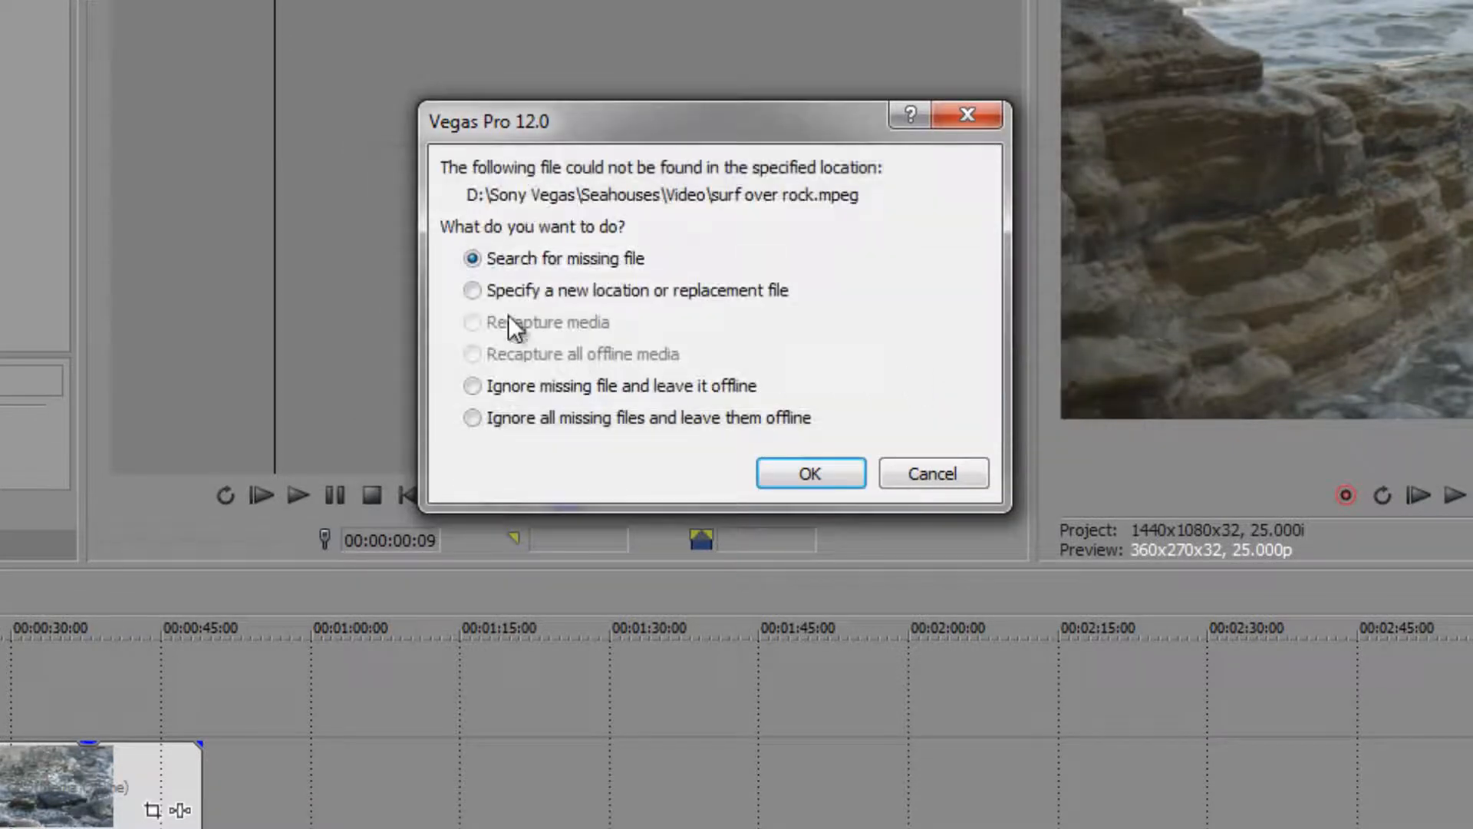
{"action": "left_click", "coordinate": [473, 290]}
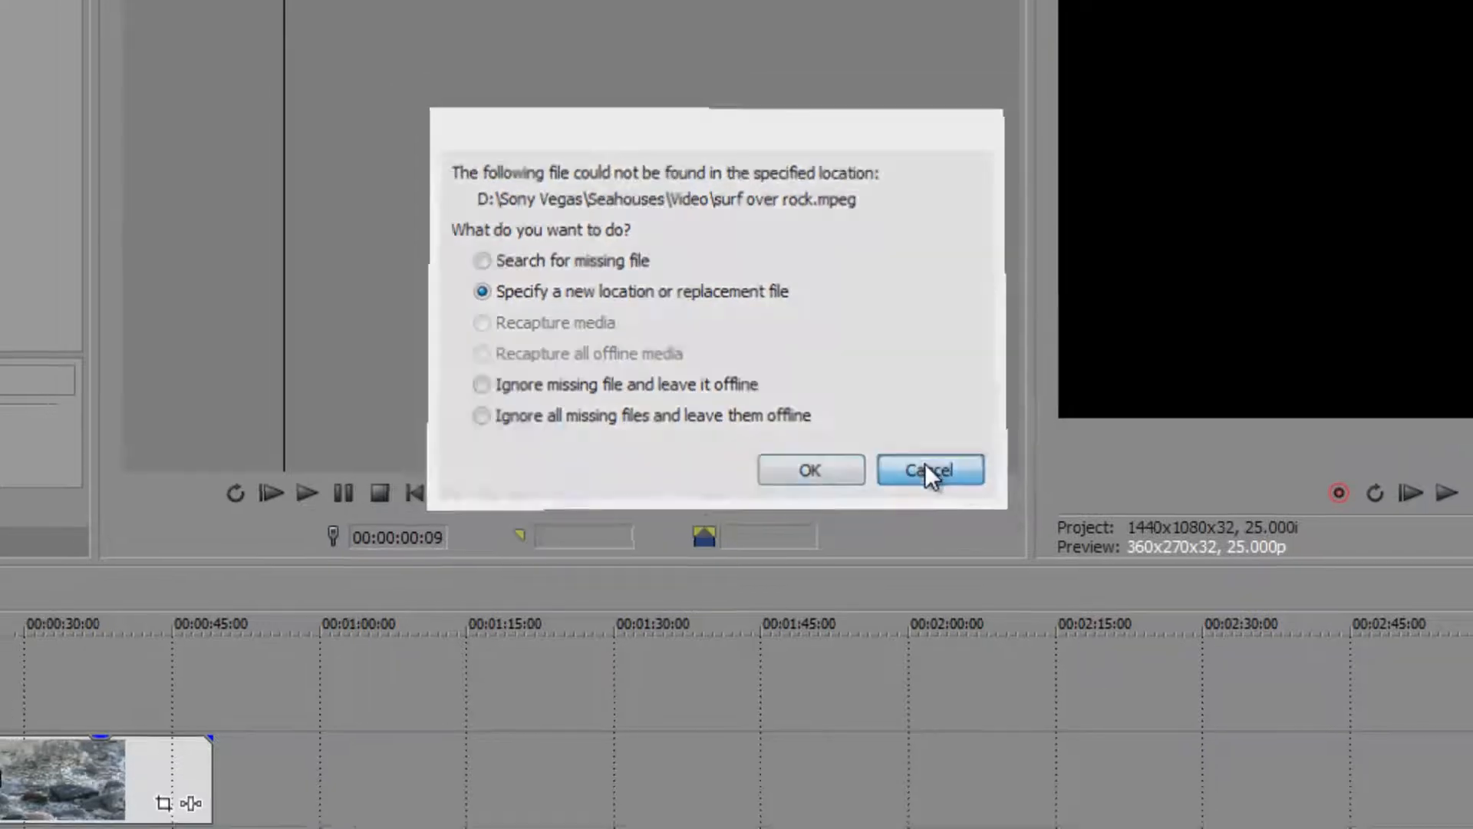
- Cancel the missing-file prompt, leaving surf over rock.mpeg offline in Project Media
{"action": "left_click", "coordinate": [928, 470]}
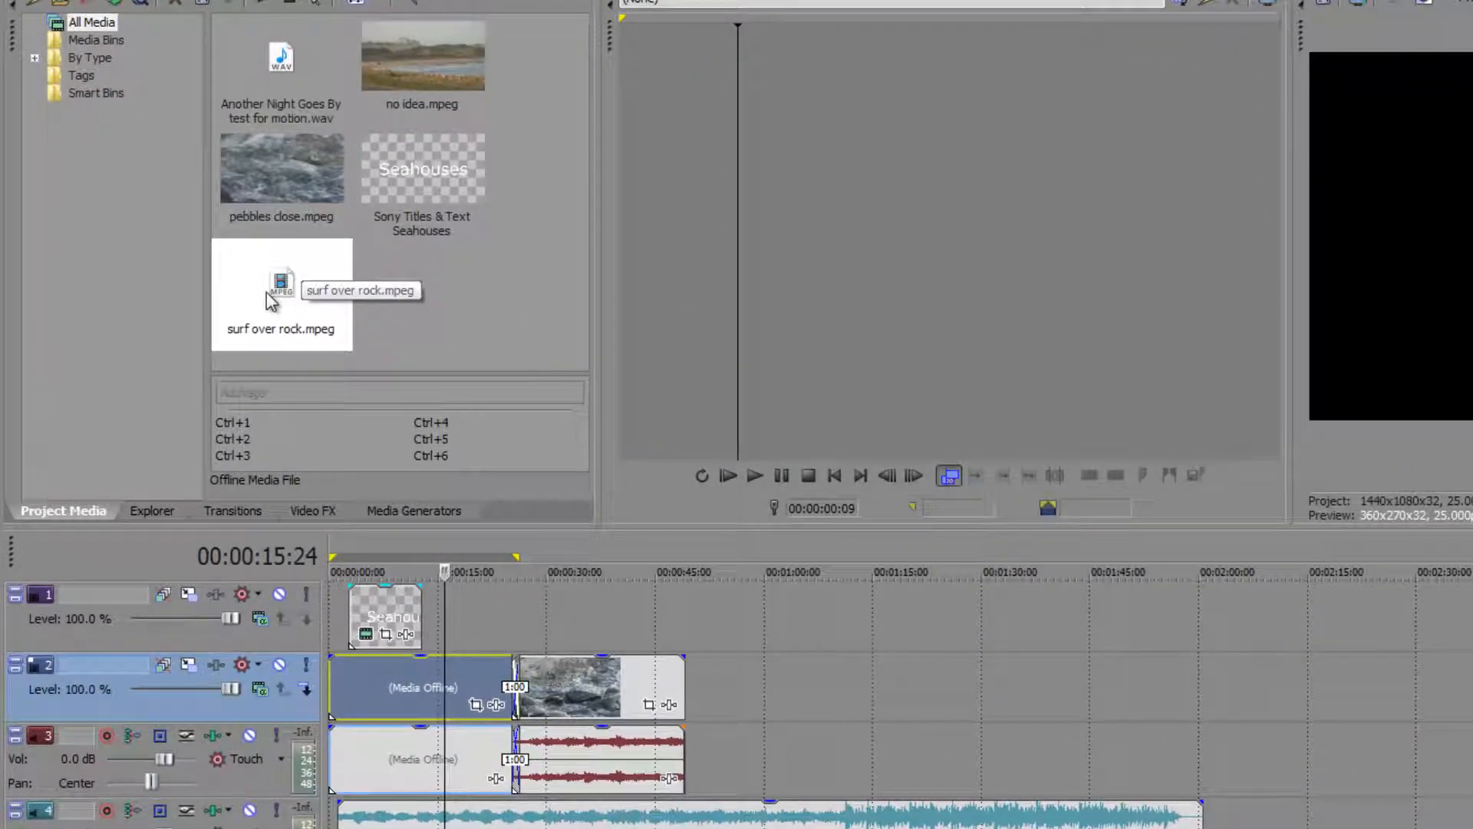
{"action": "mouse_move", "coordinate": [278, 178]}
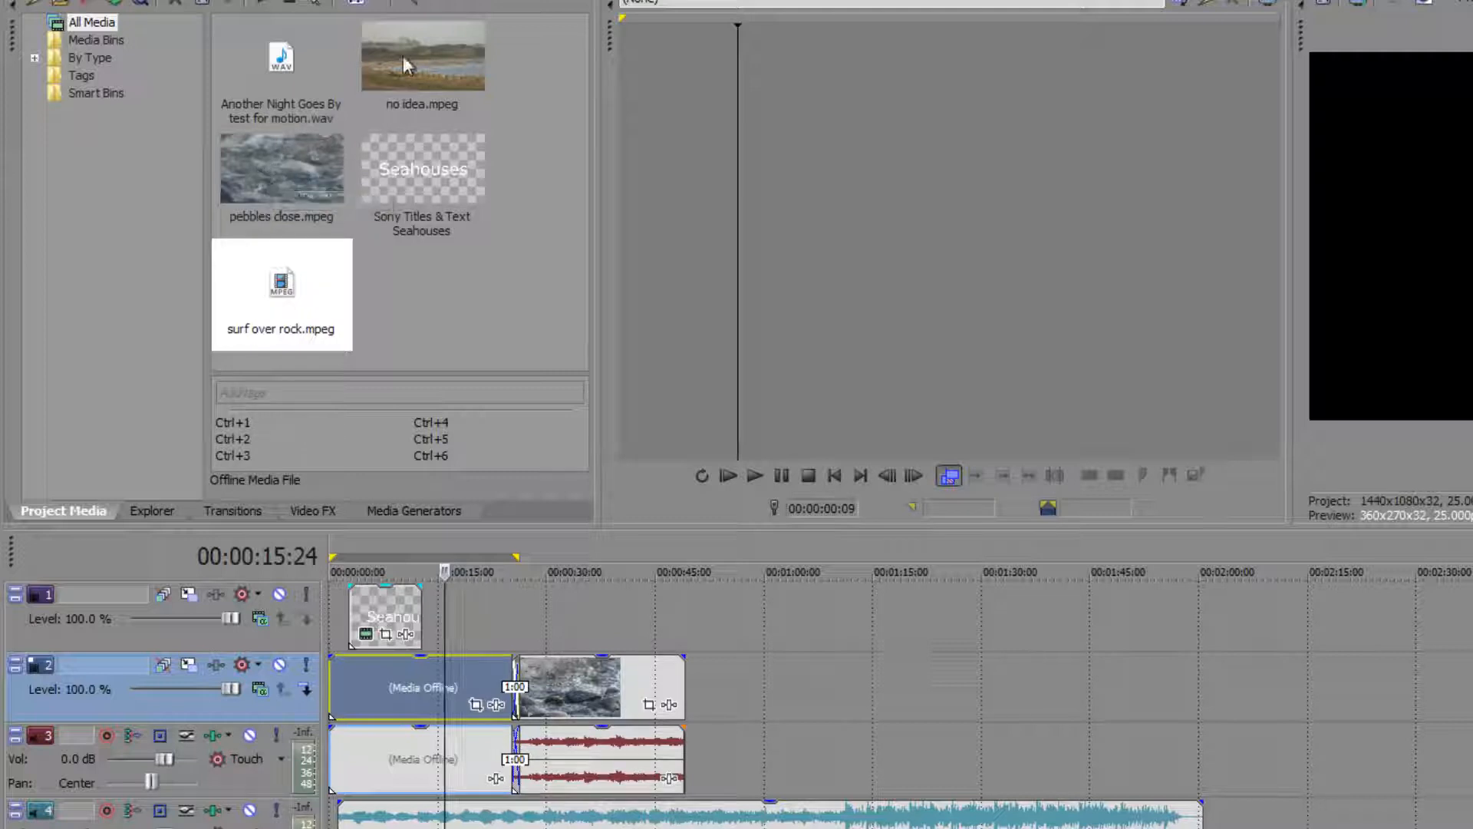
{"action": "mouse_move", "coordinate": [282, 80]}
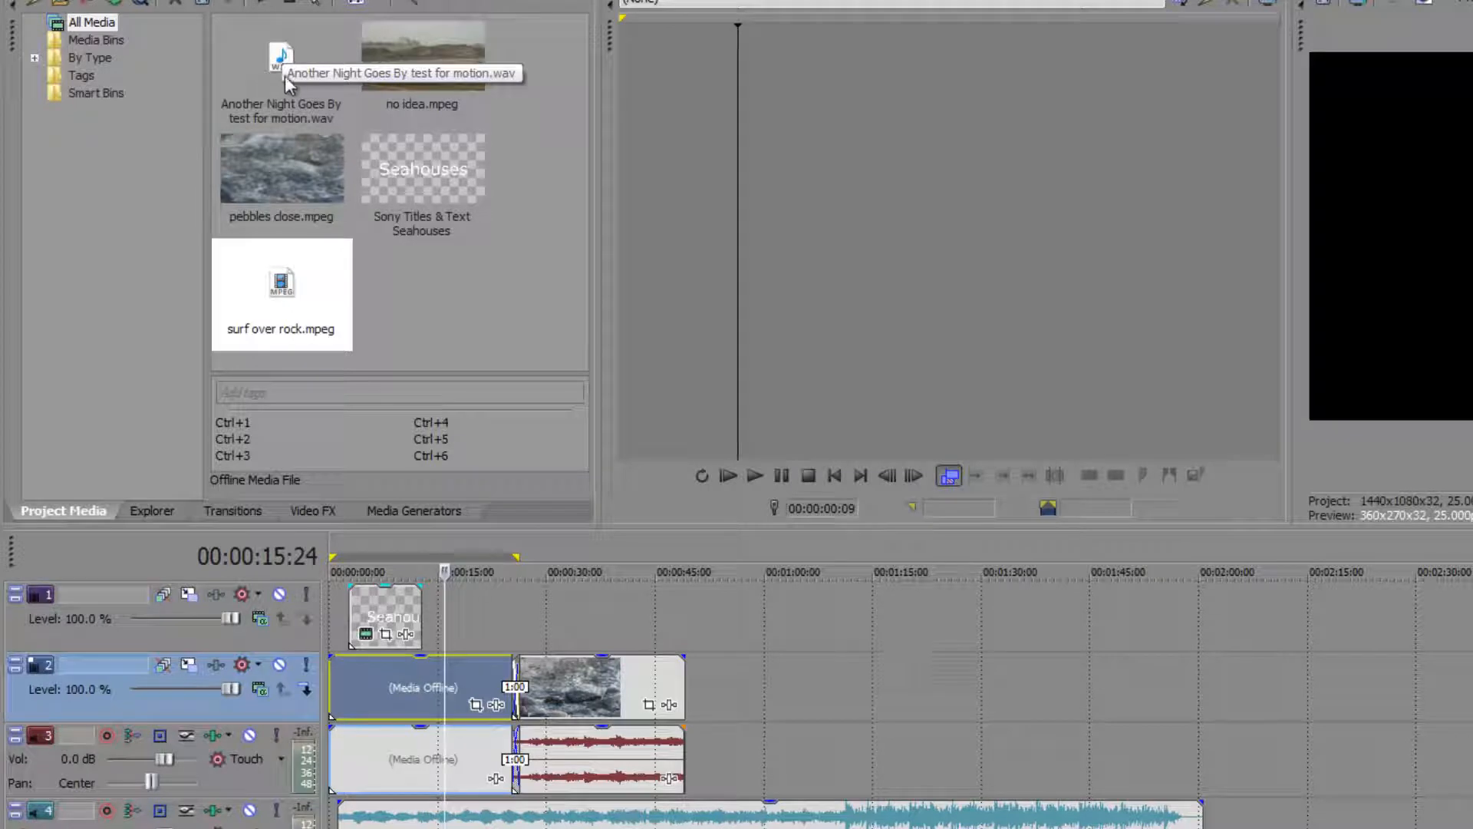
{"action": "mouse_move", "coordinate": [394, 442]}
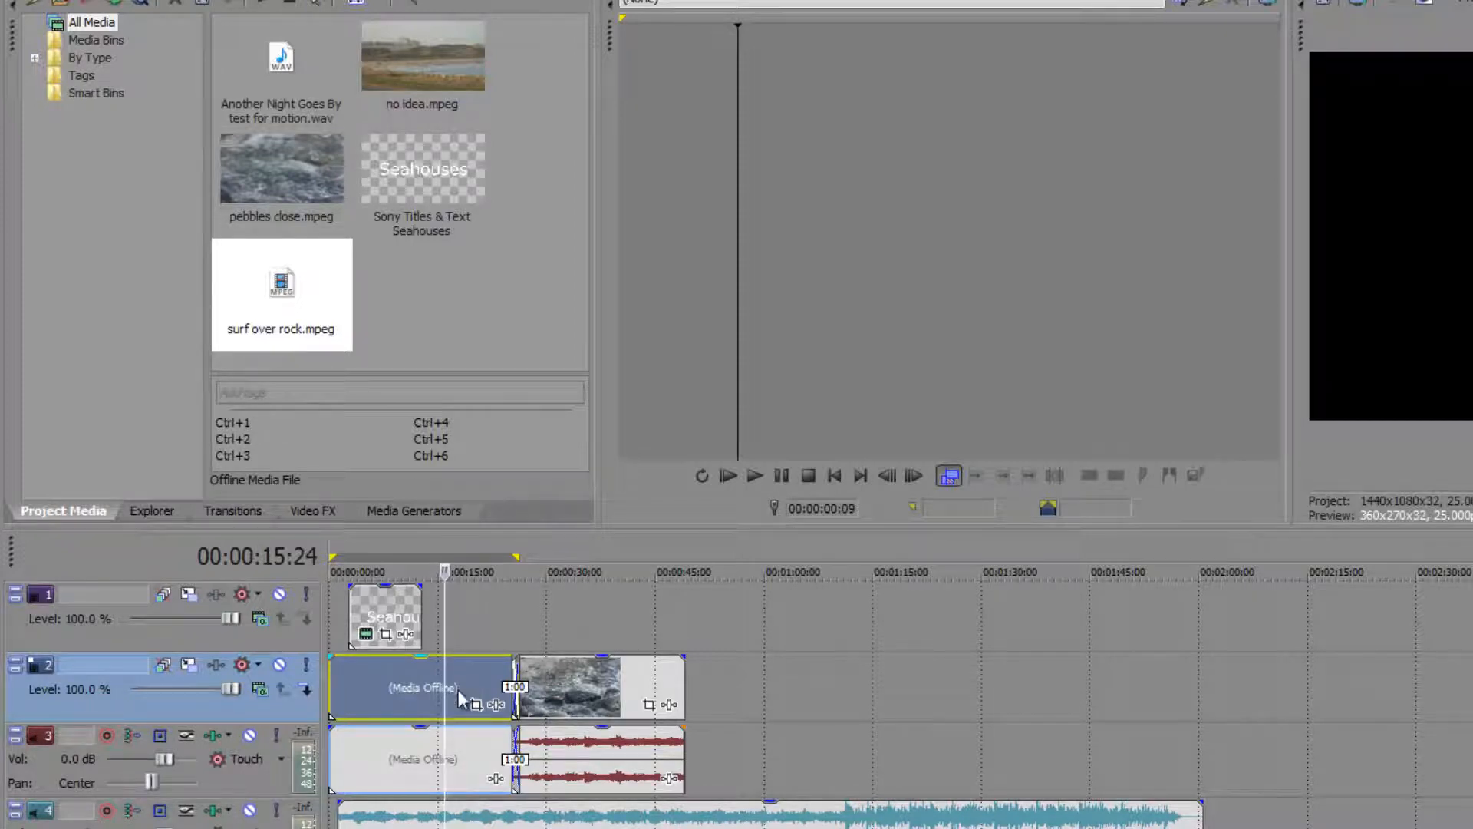
{"action": "mouse_move", "coordinate": [84, 531]}
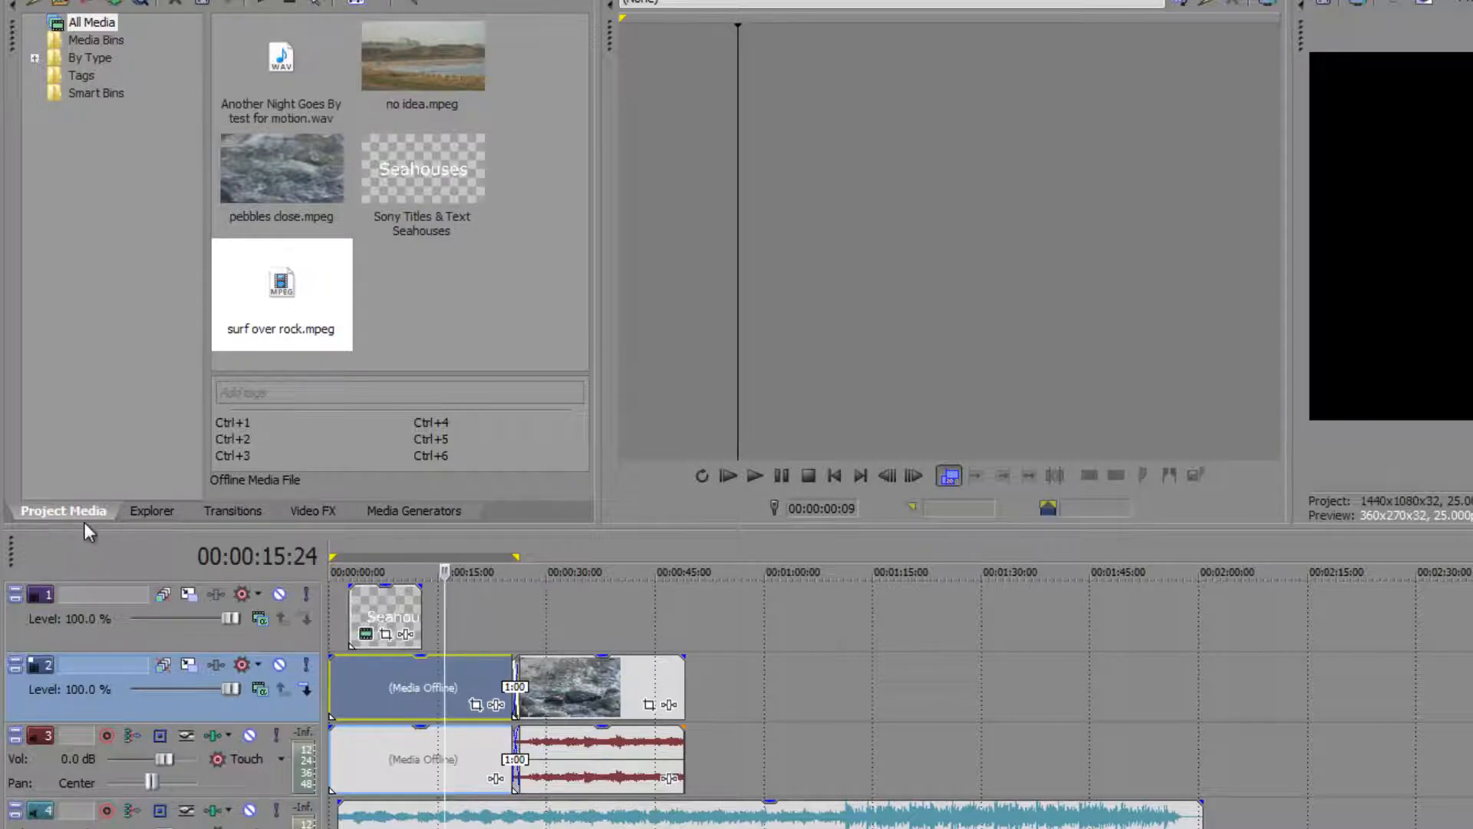
{"action": "mouse_move", "coordinate": [280, 279]}
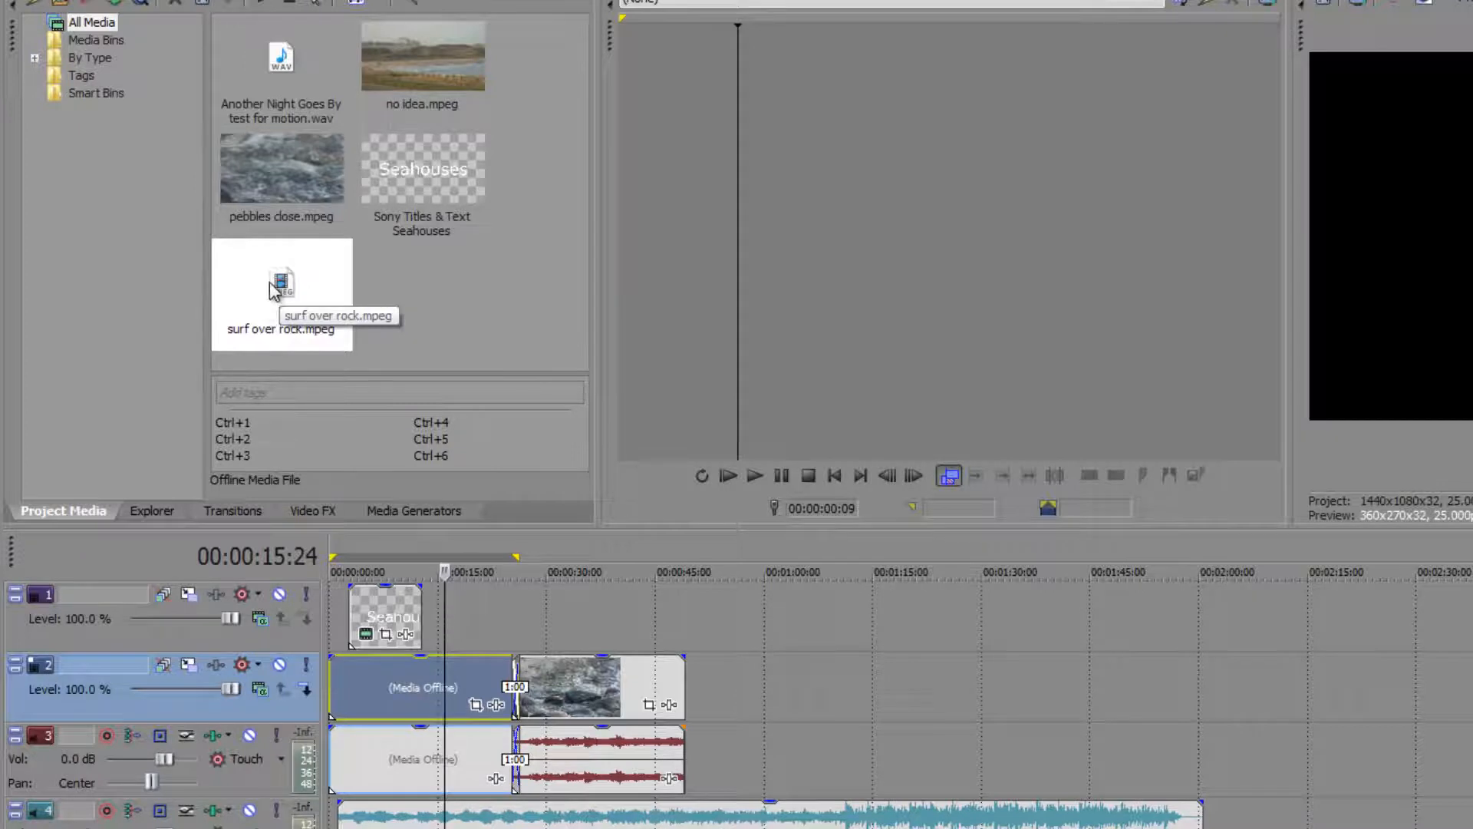
- Replace the offline clip's media with surf over rock from the Seahouses folder
{"action": "right_click", "coordinate": [281, 282]}
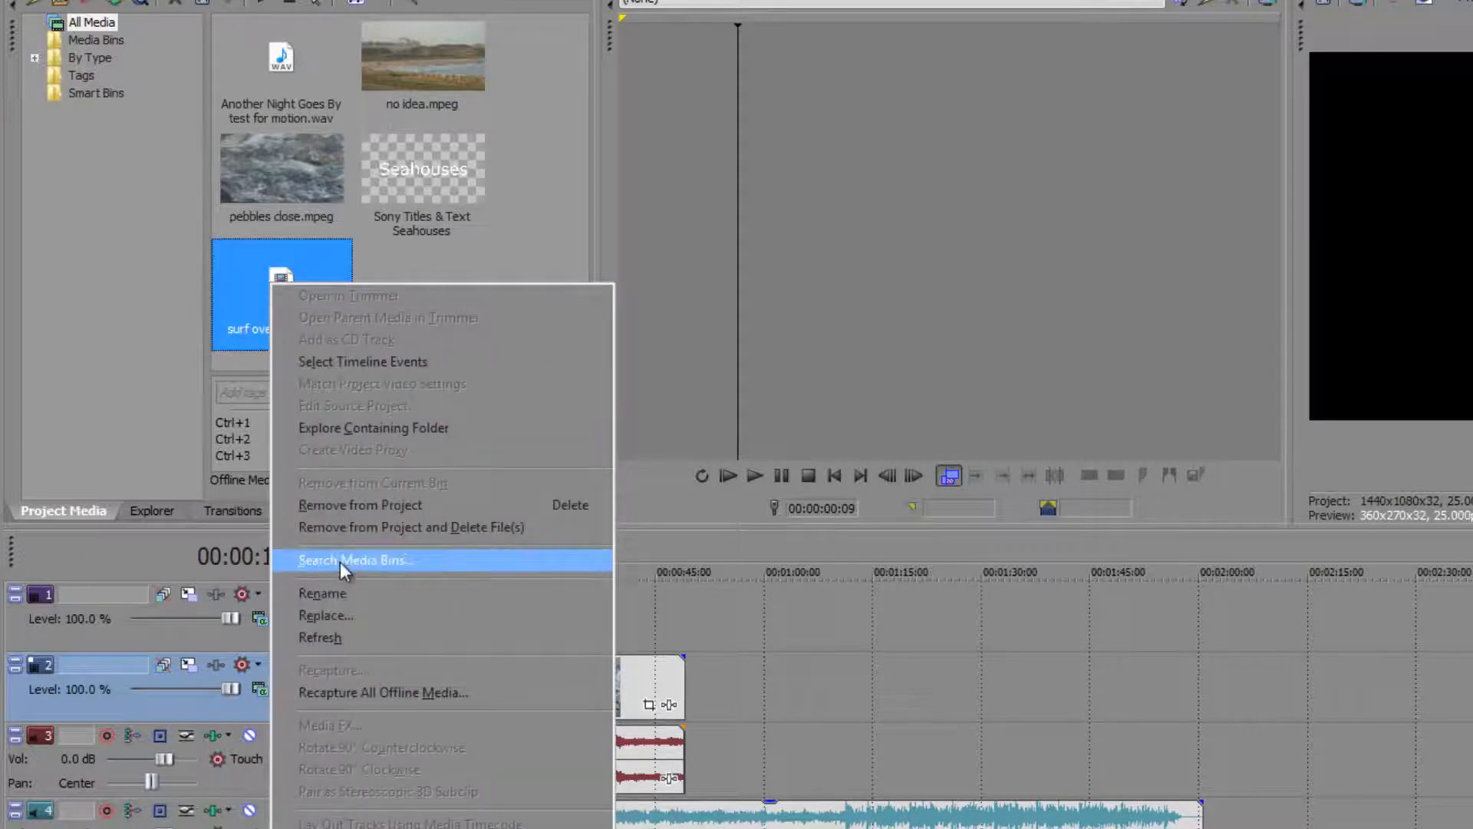
{"action": "mouse_move", "coordinate": [355, 620]}
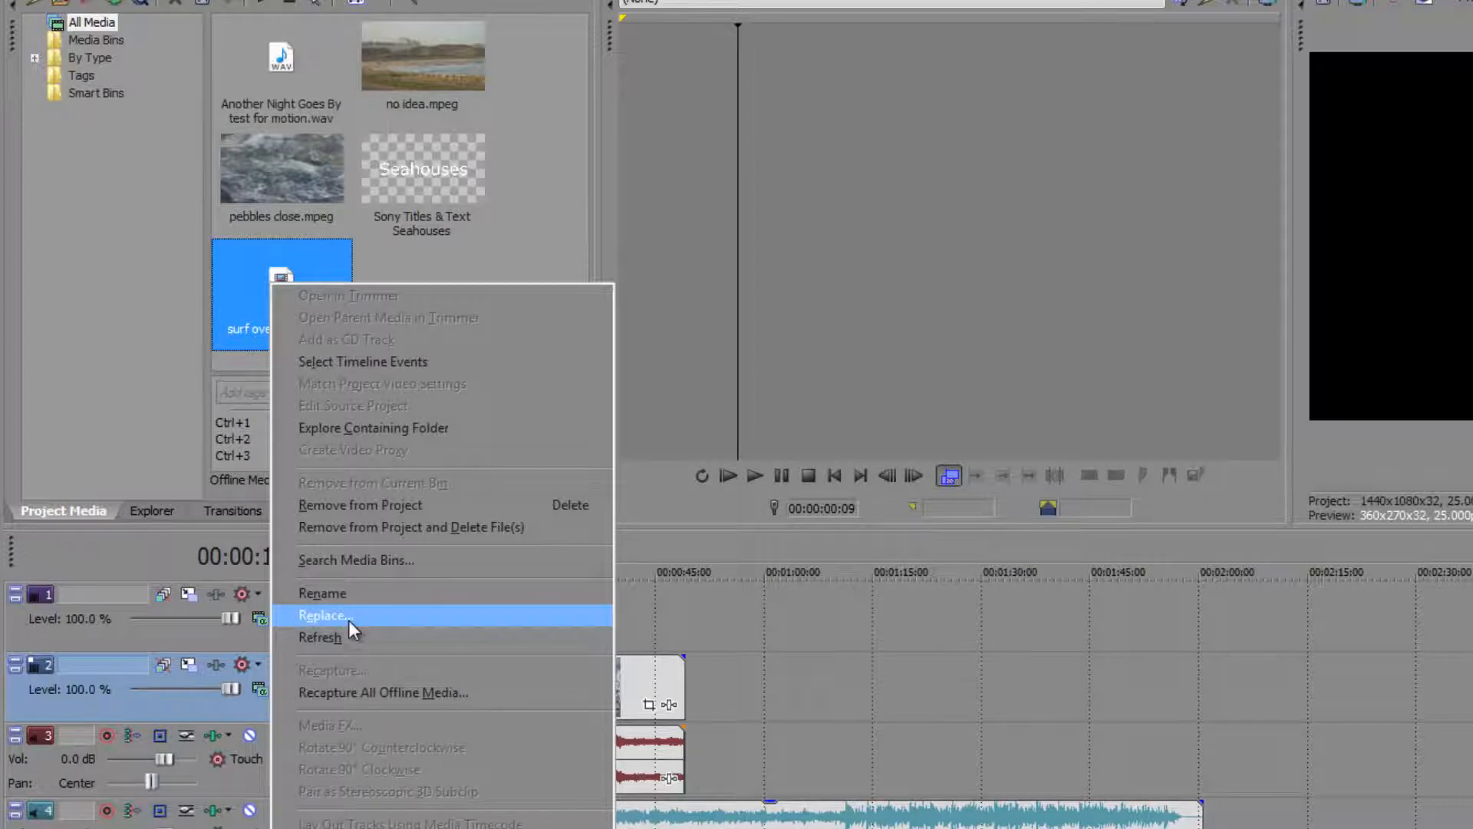
{"action": "left_click", "coordinate": [324, 614]}
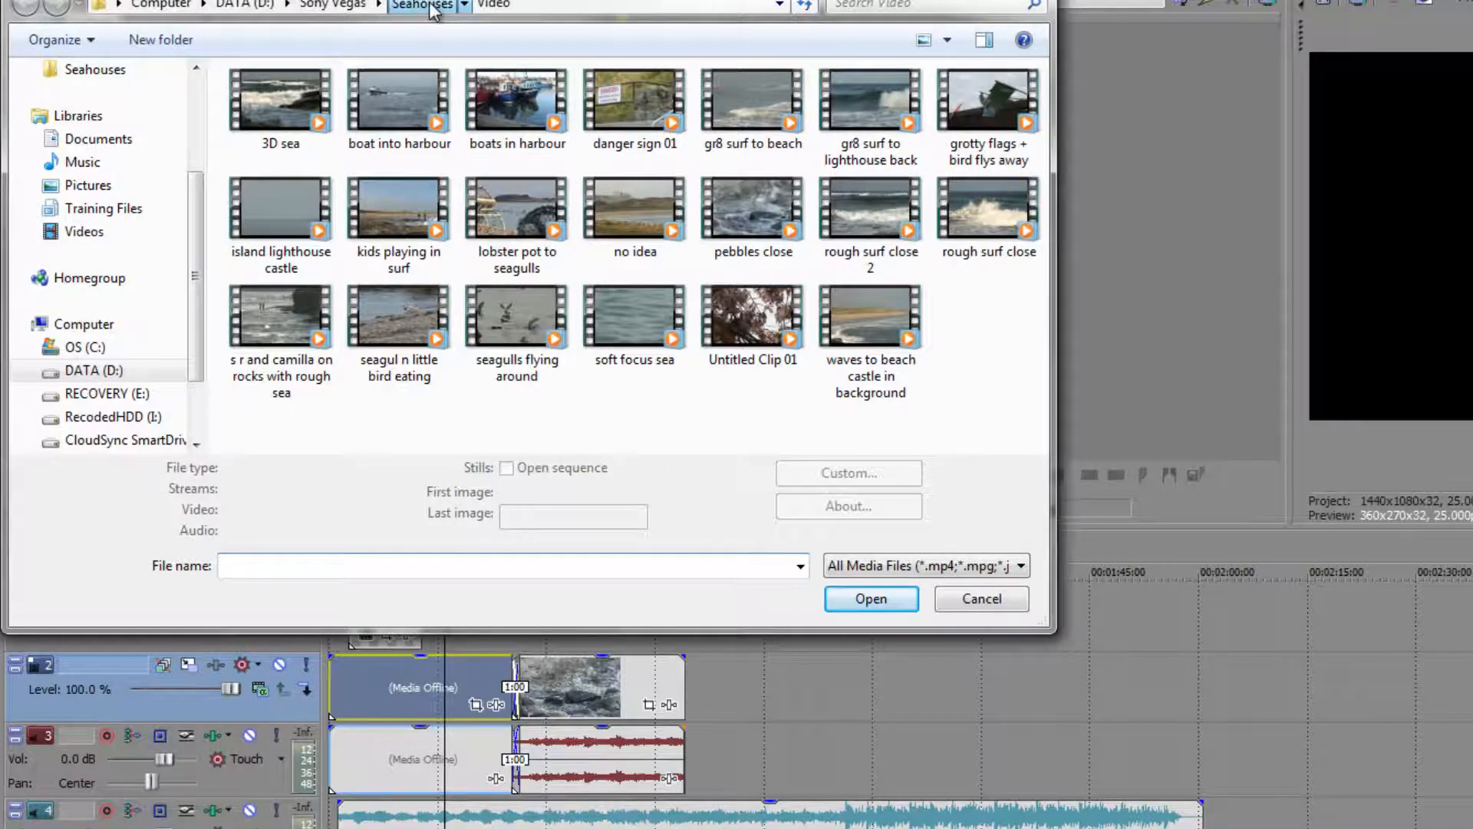
{"action": "left_click", "coordinate": [422, 5]}
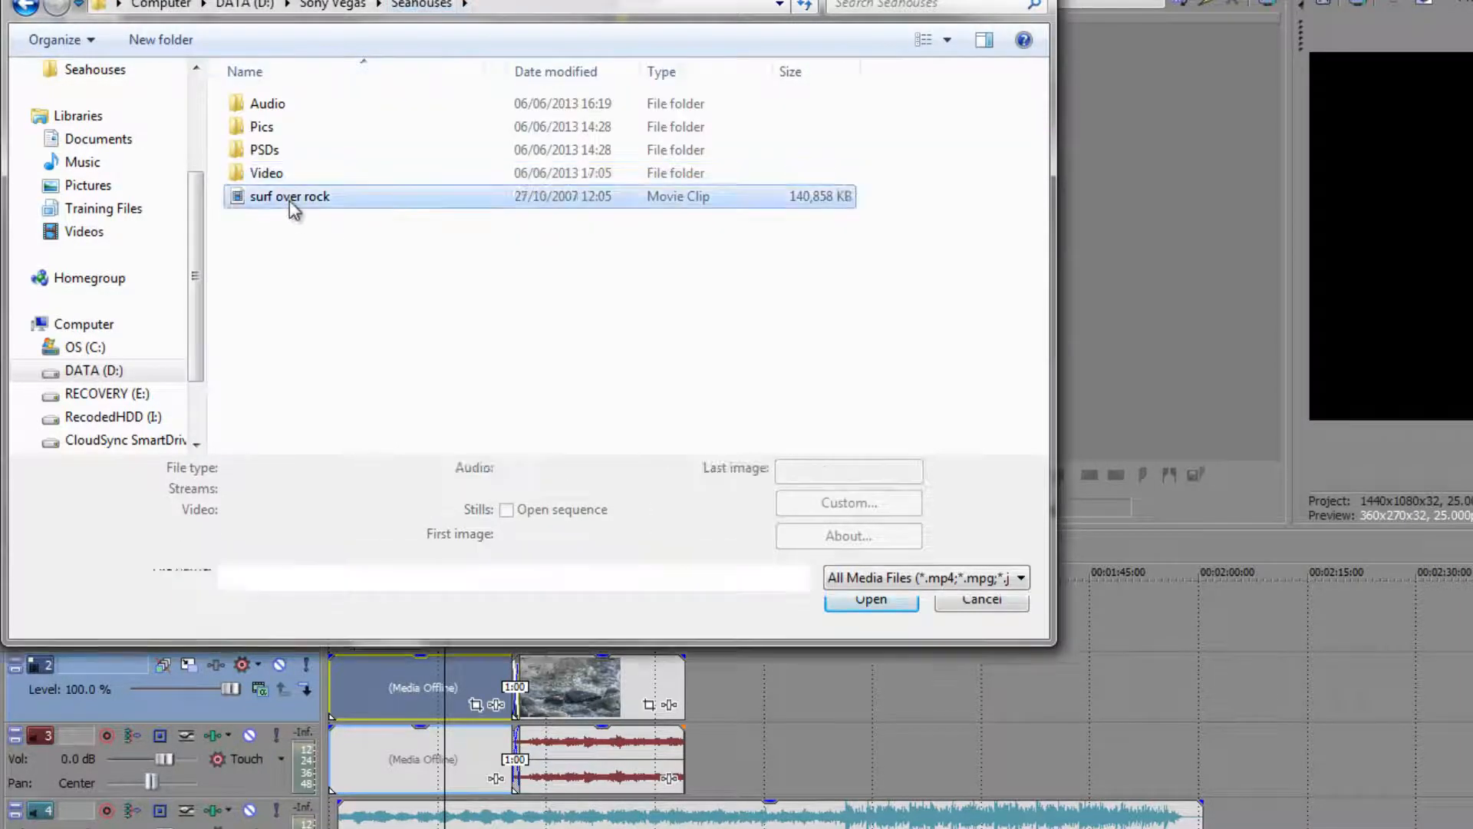
{"action": "left_click", "coordinate": [290, 195]}
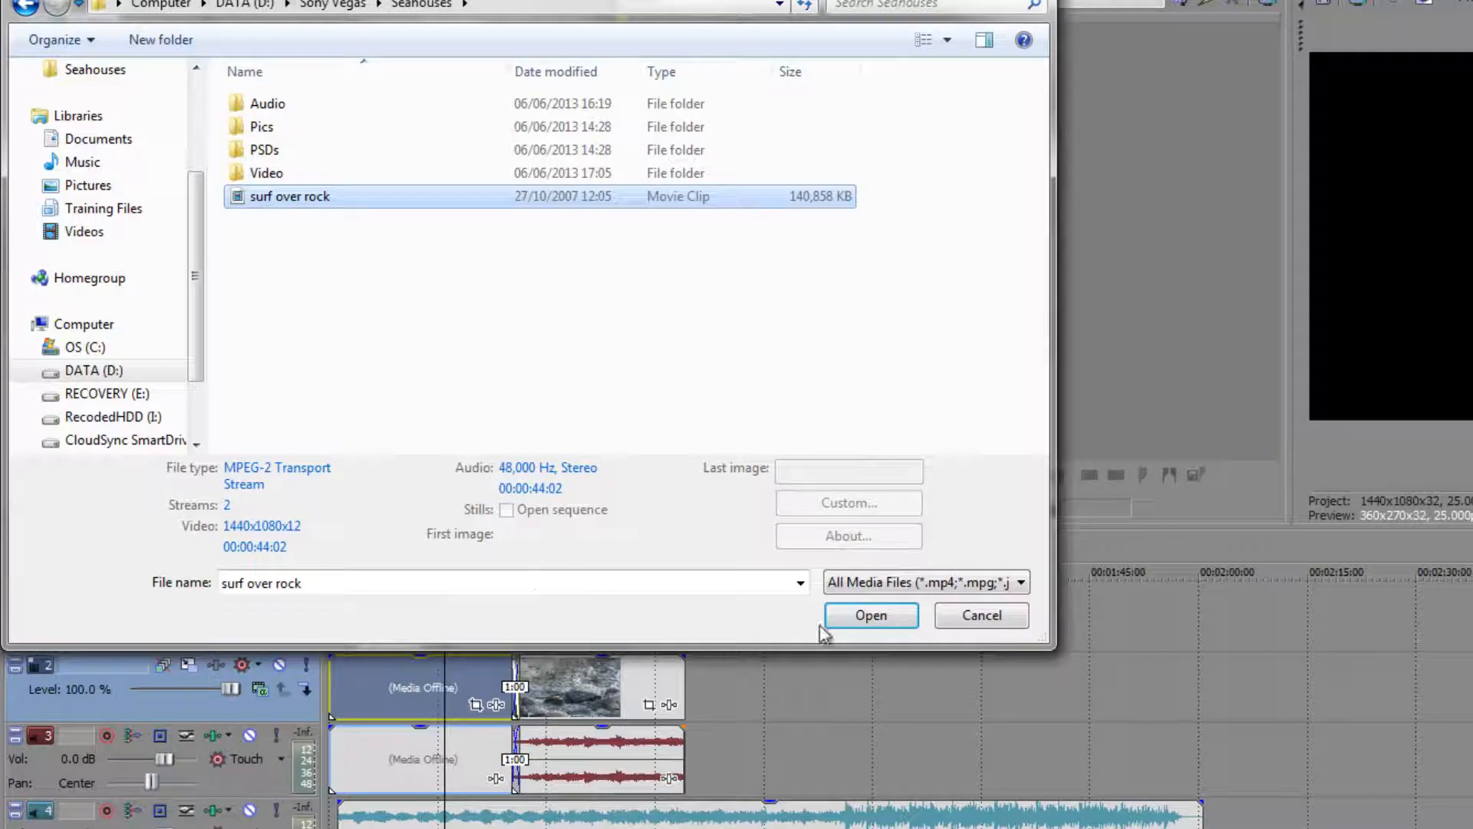
{"action": "left_click", "coordinate": [869, 614]}
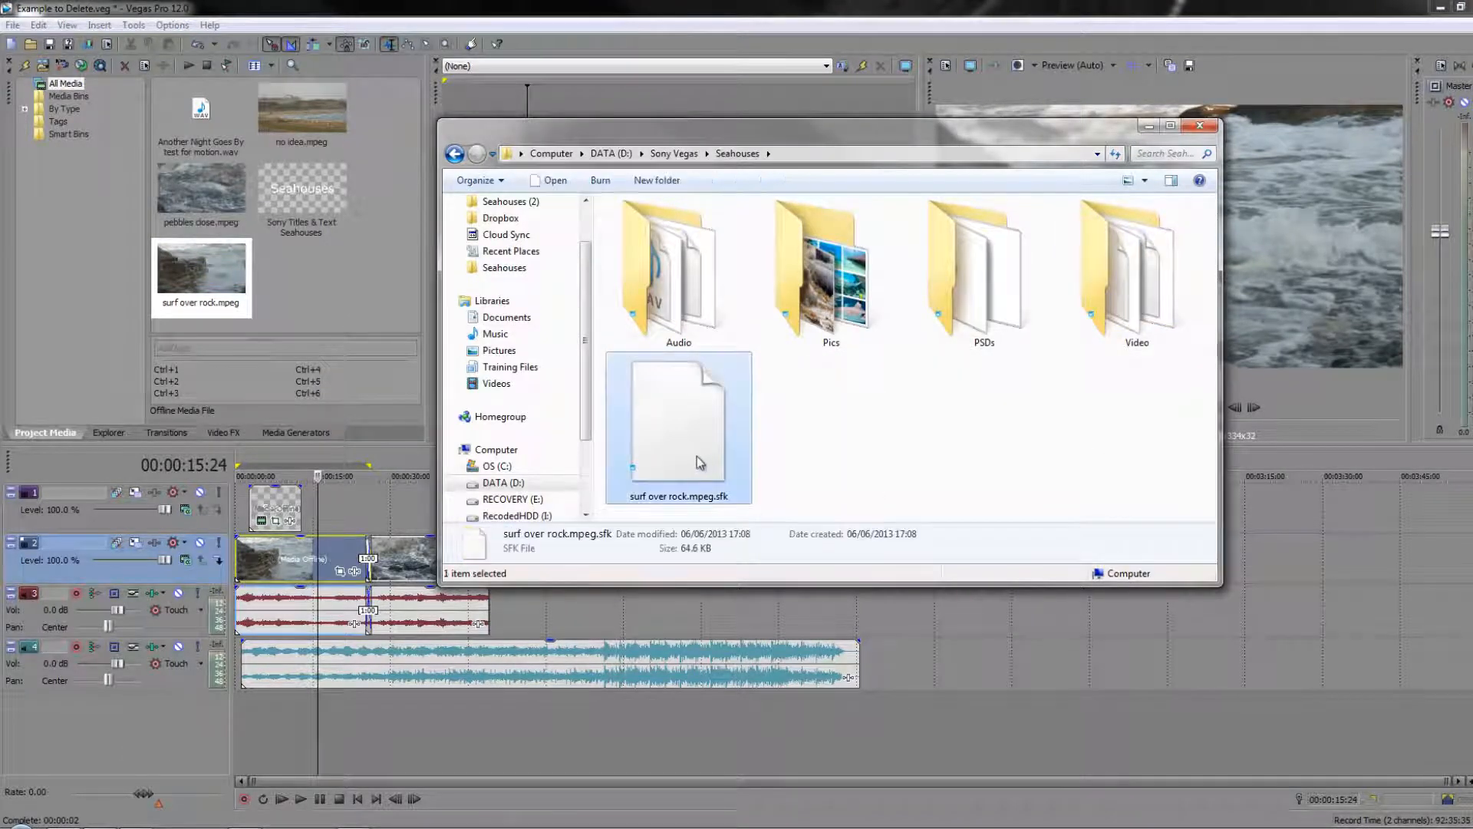
{"action": "mouse_move", "coordinate": [699, 440]}
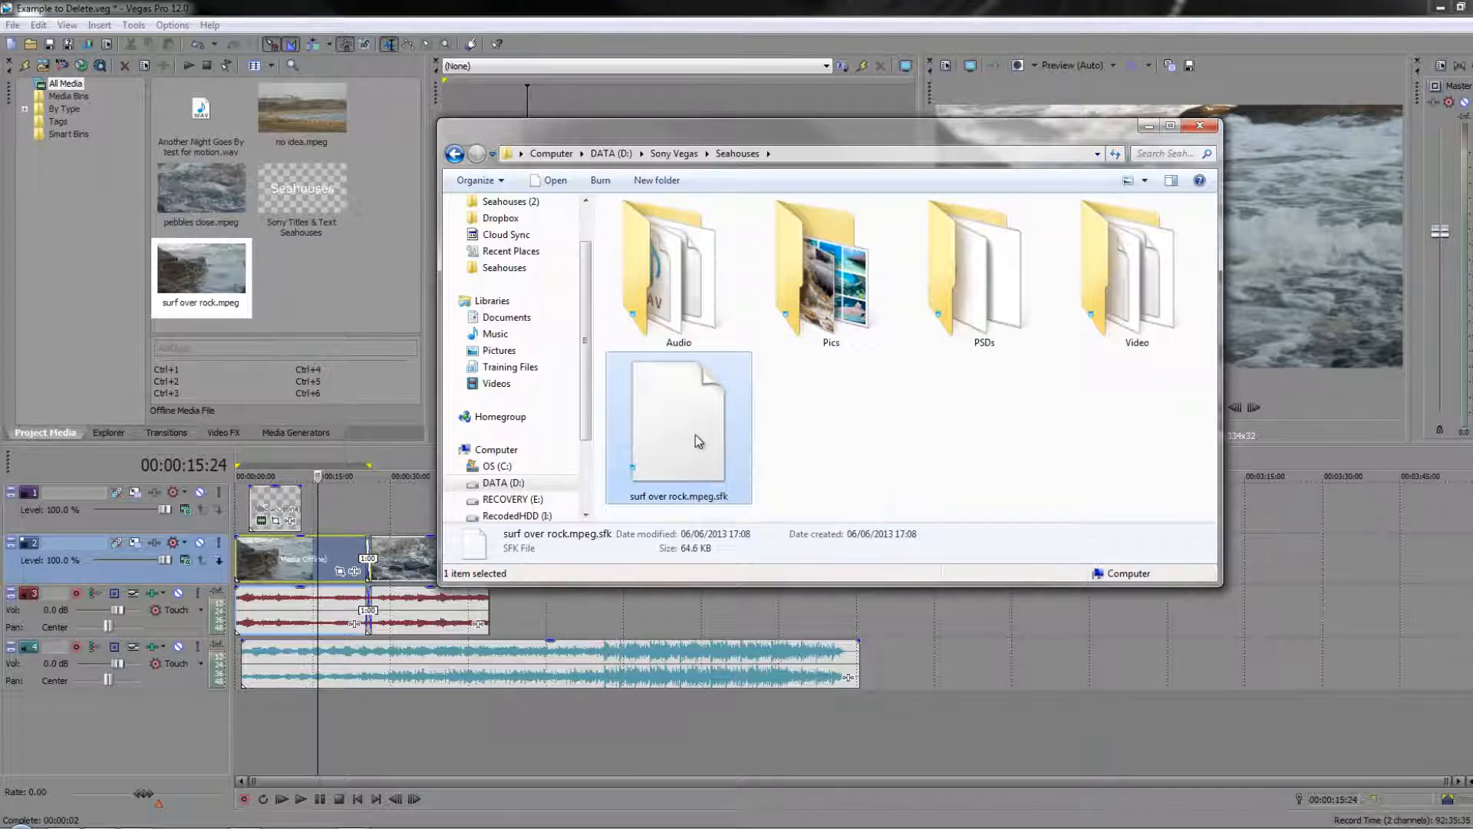
- Delete surf over rock.mpeg.sfk from the Seahouses folder, confirming the Recycle Bin prompt
{"action": "key", "text": "Delete"}
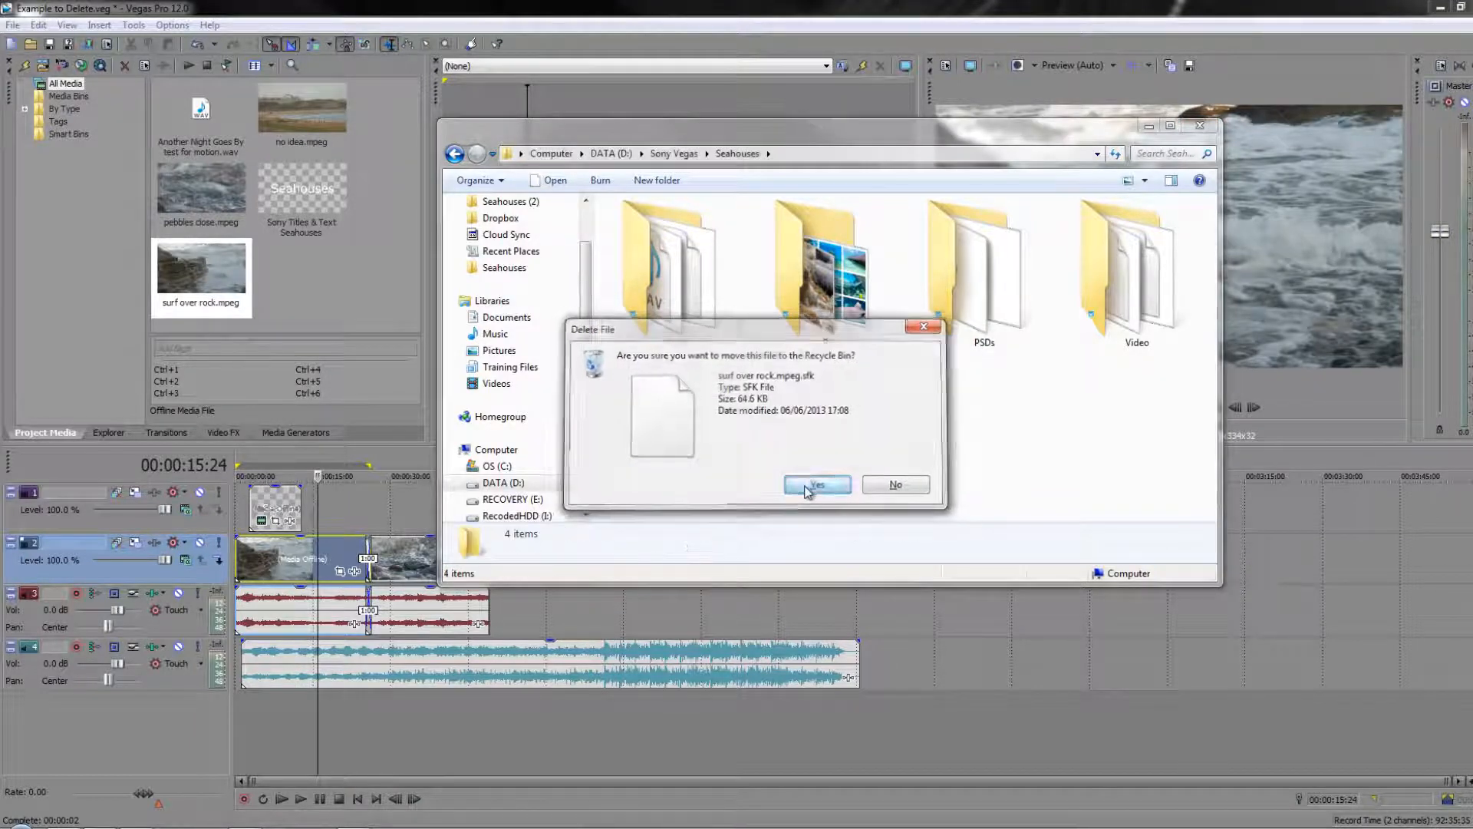
{"action": "left_click", "coordinate": [815, 485]}
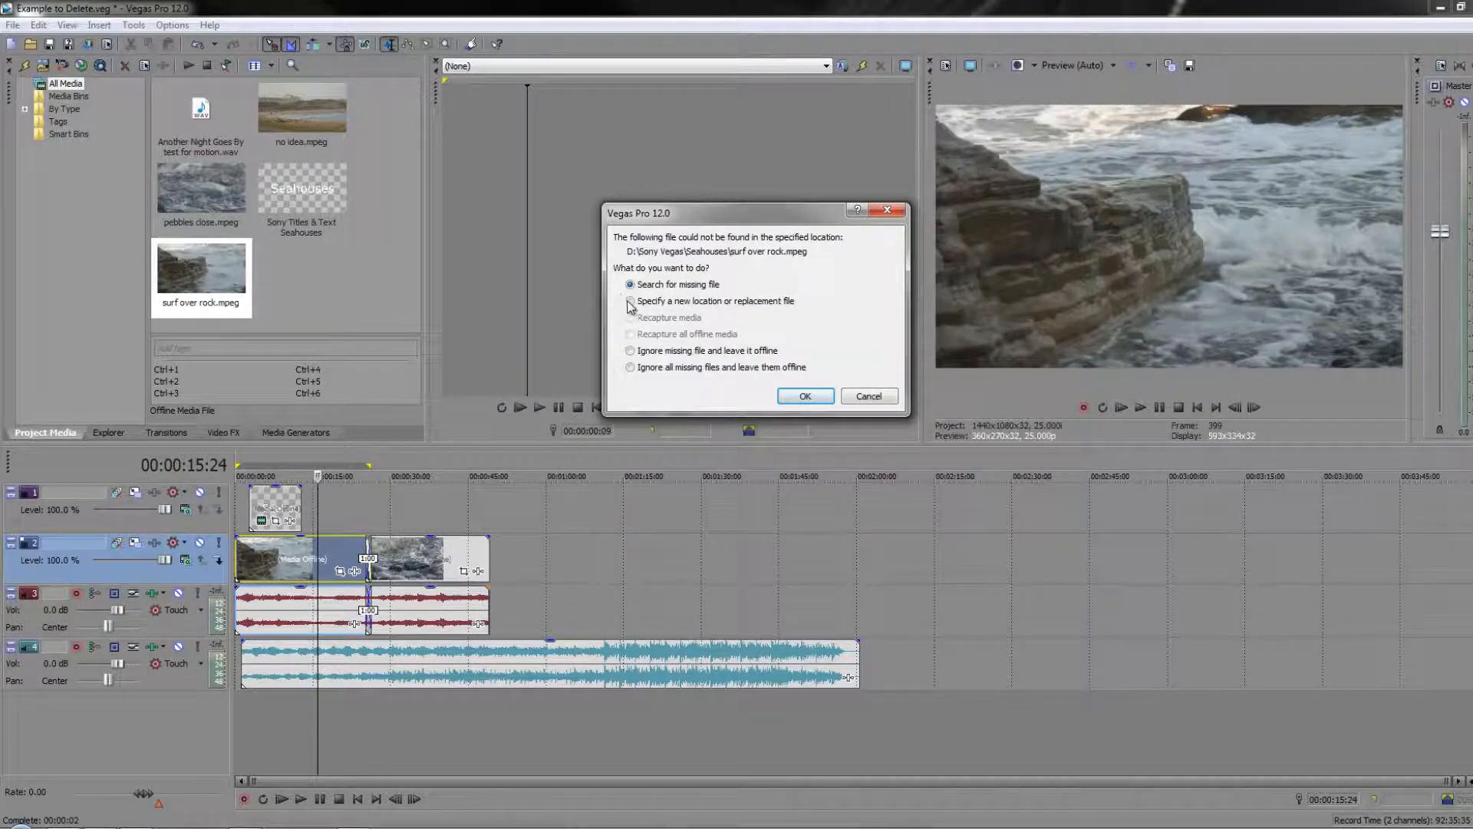
- Specify a new location and relink surf over rock to its copy in the Video folder
{"action": "left_click", "coordinate": [631, 301]}
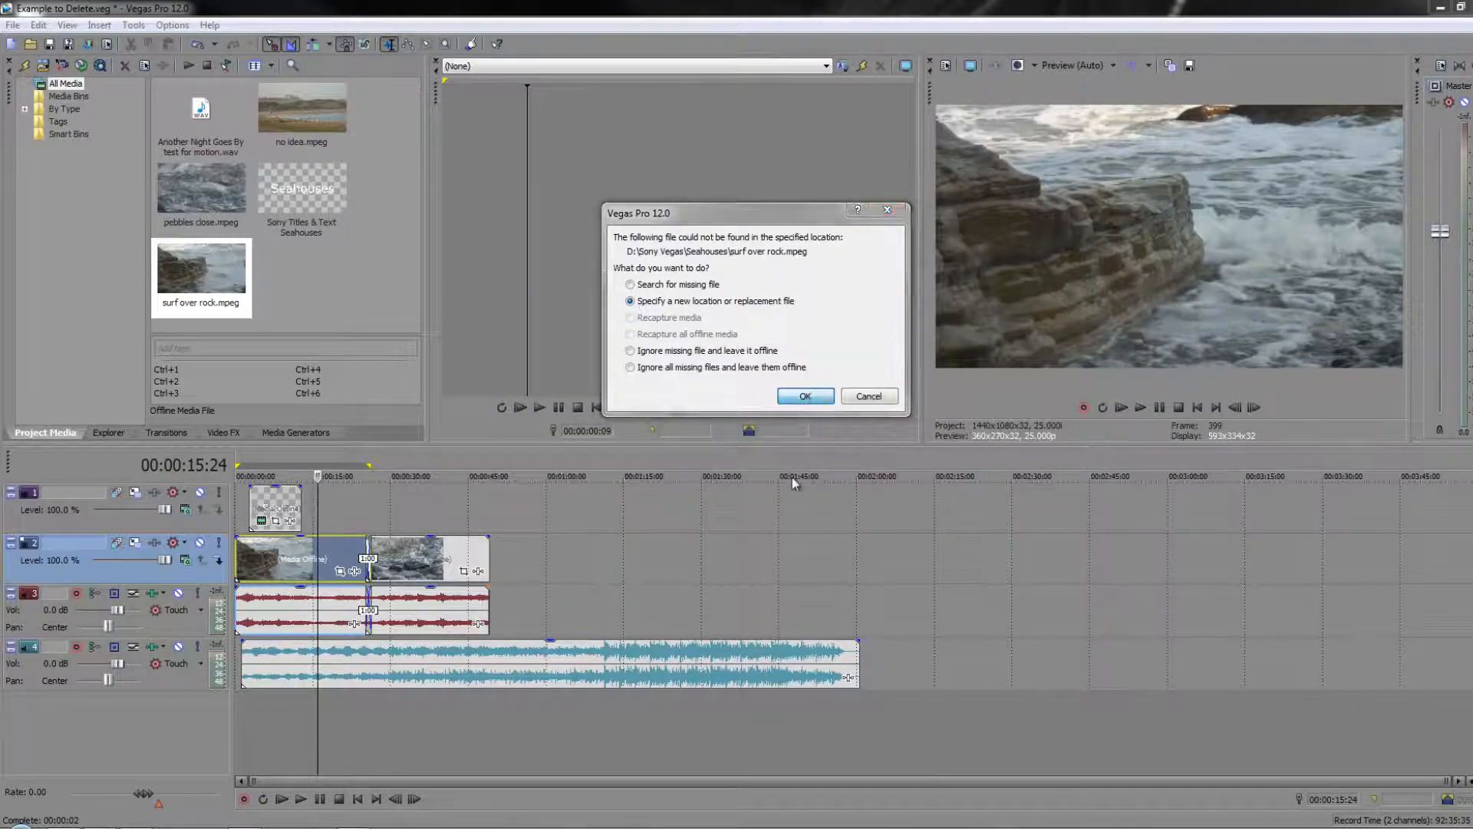
{"action": "left_click", "coordinate": [803, 396]}
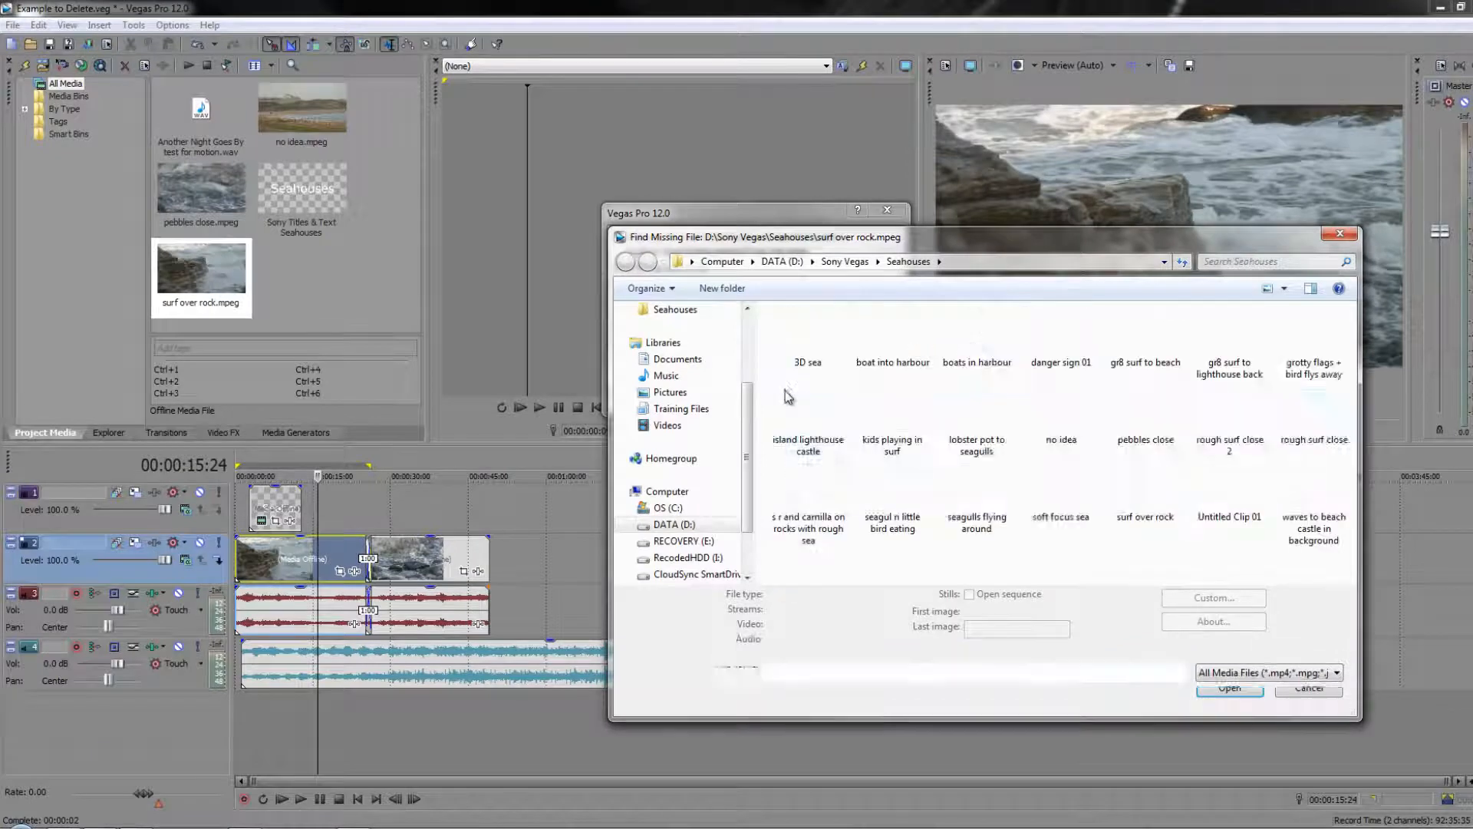
{"action": "left_click", "coordinate": [961, 260]}
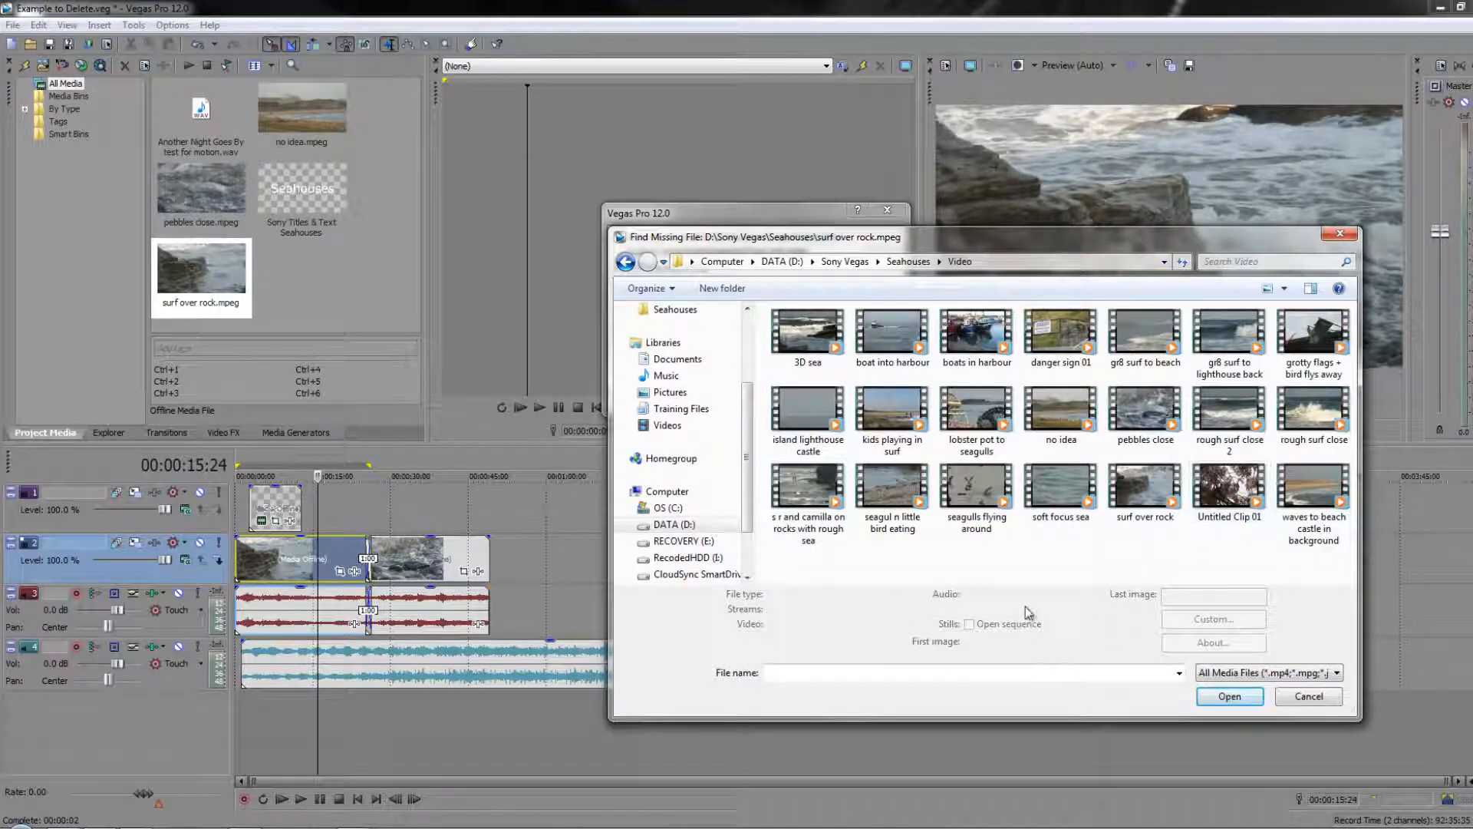
{"action": "left_click", "coordinate": [1143, 486]}
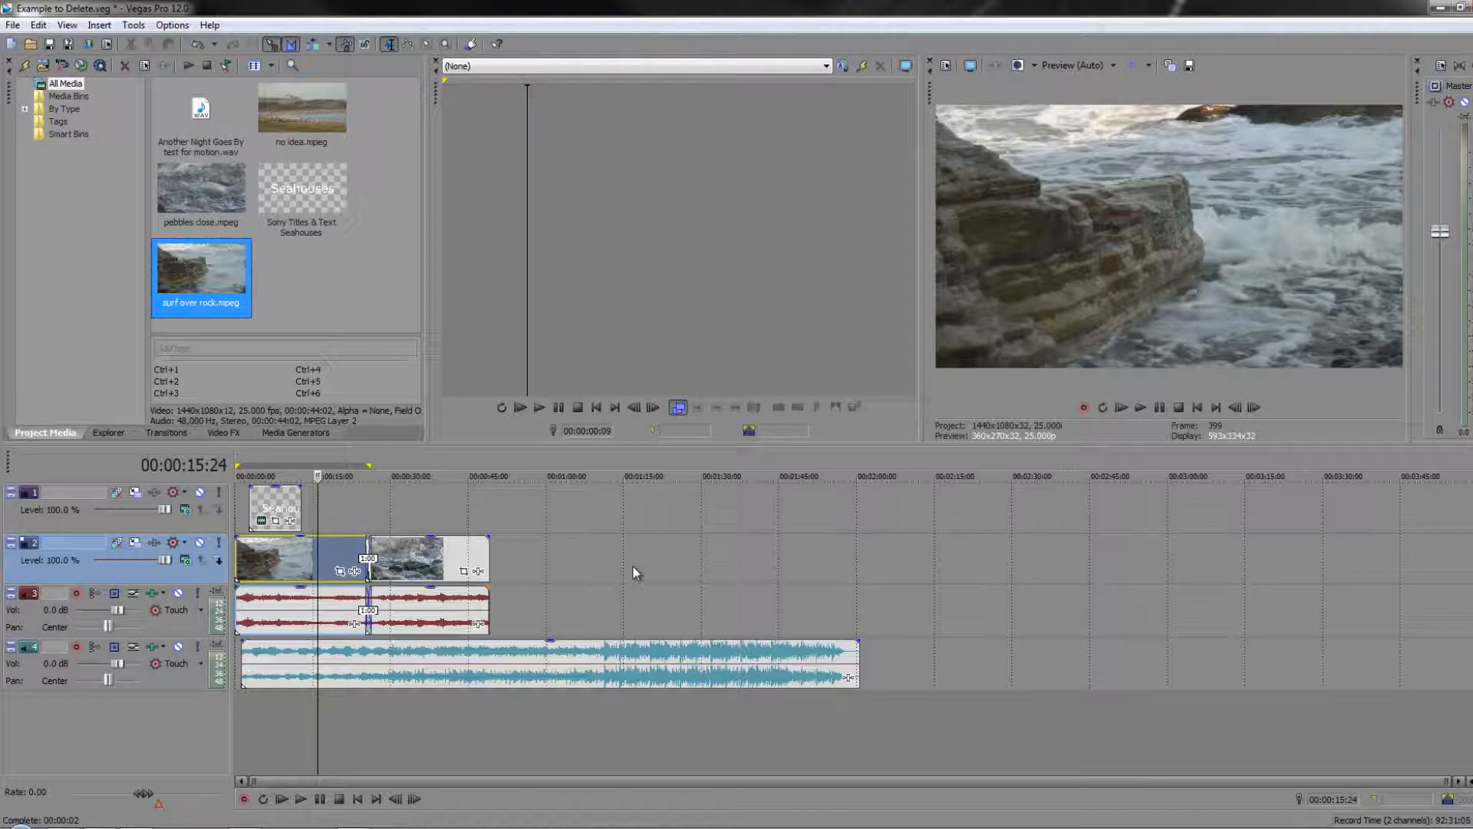
{"action": "mouse_move", "coordinate": [629, 583]}
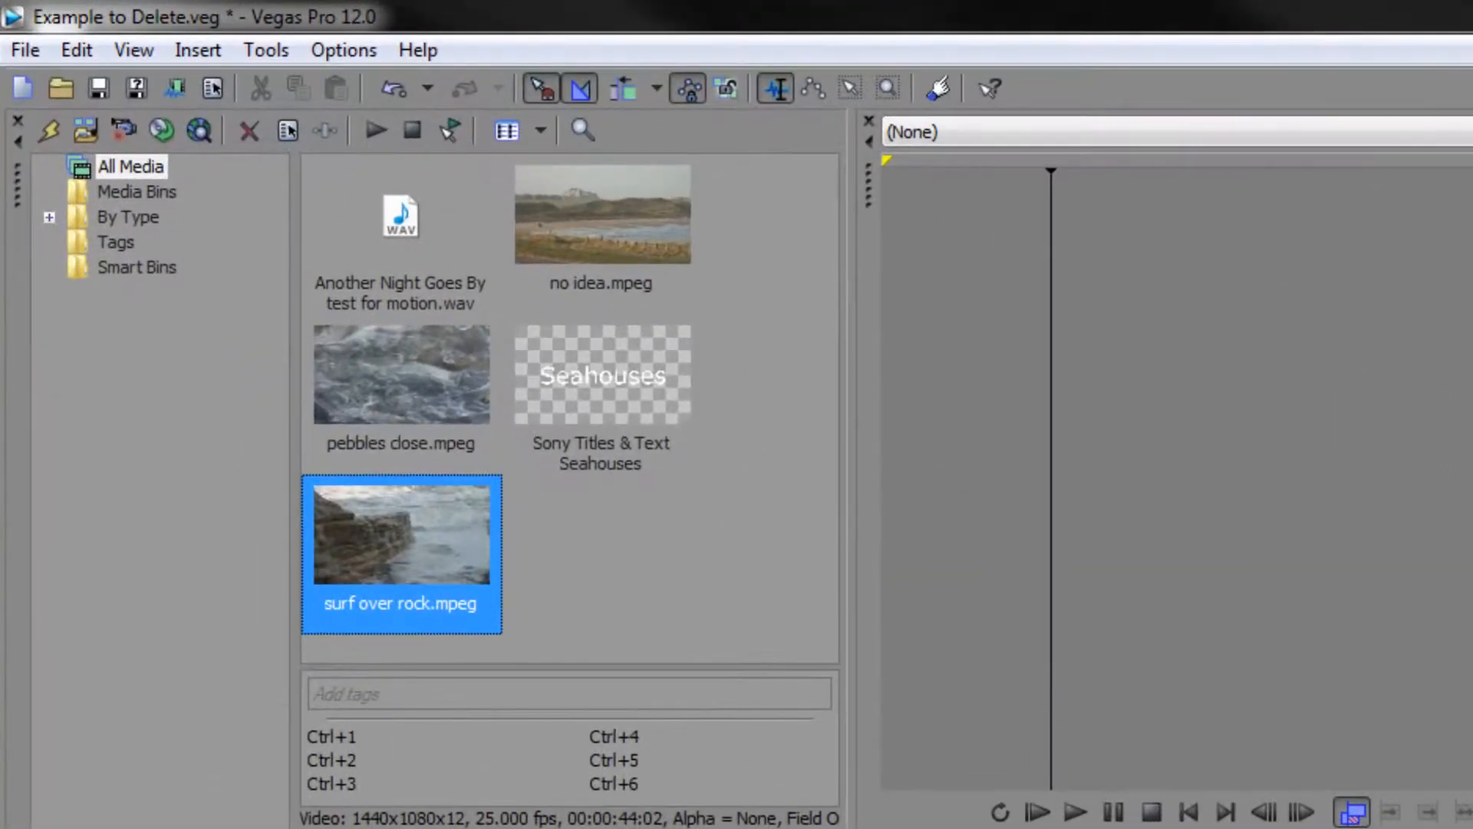
{"action": "mouse_move", "coordinate": [23, 89]}
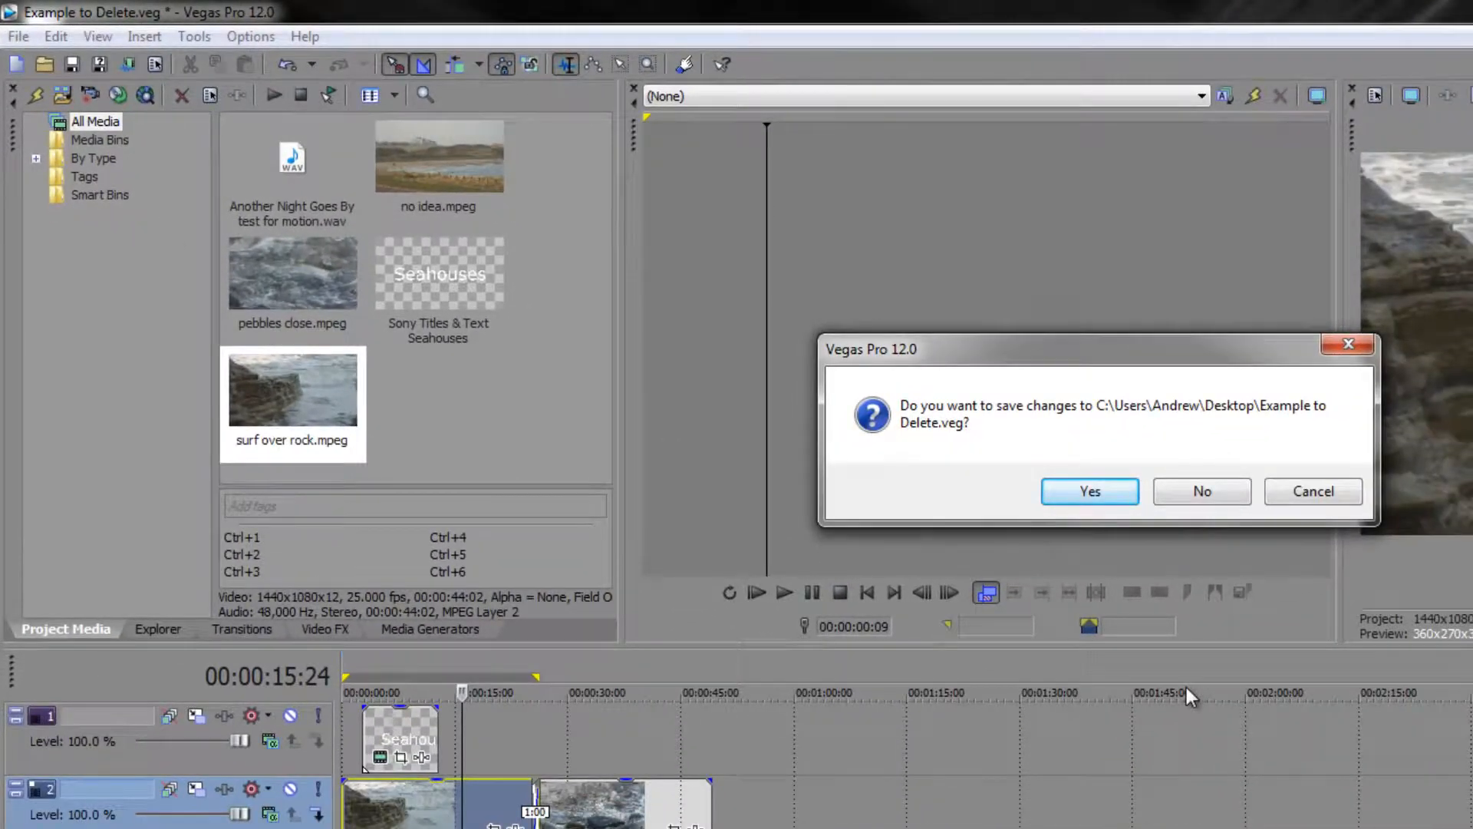
{"action": "mouse_move", "coordinate": [1202, 491]}
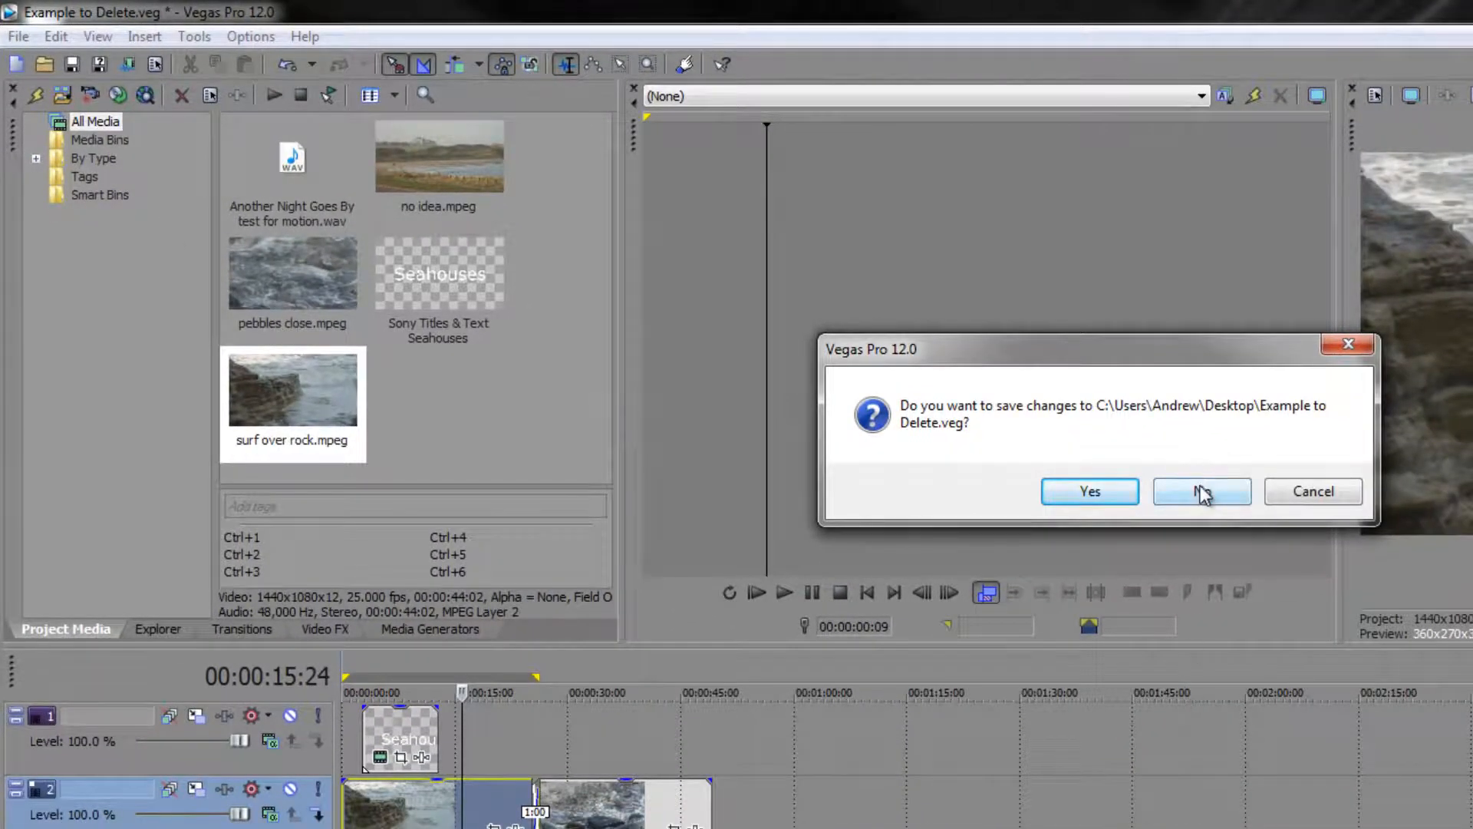
- Answer No to saving Example to Delete.veg, leaving a fresh untitled project
{"action": "left_click", "coordinate": [1200, 491]}
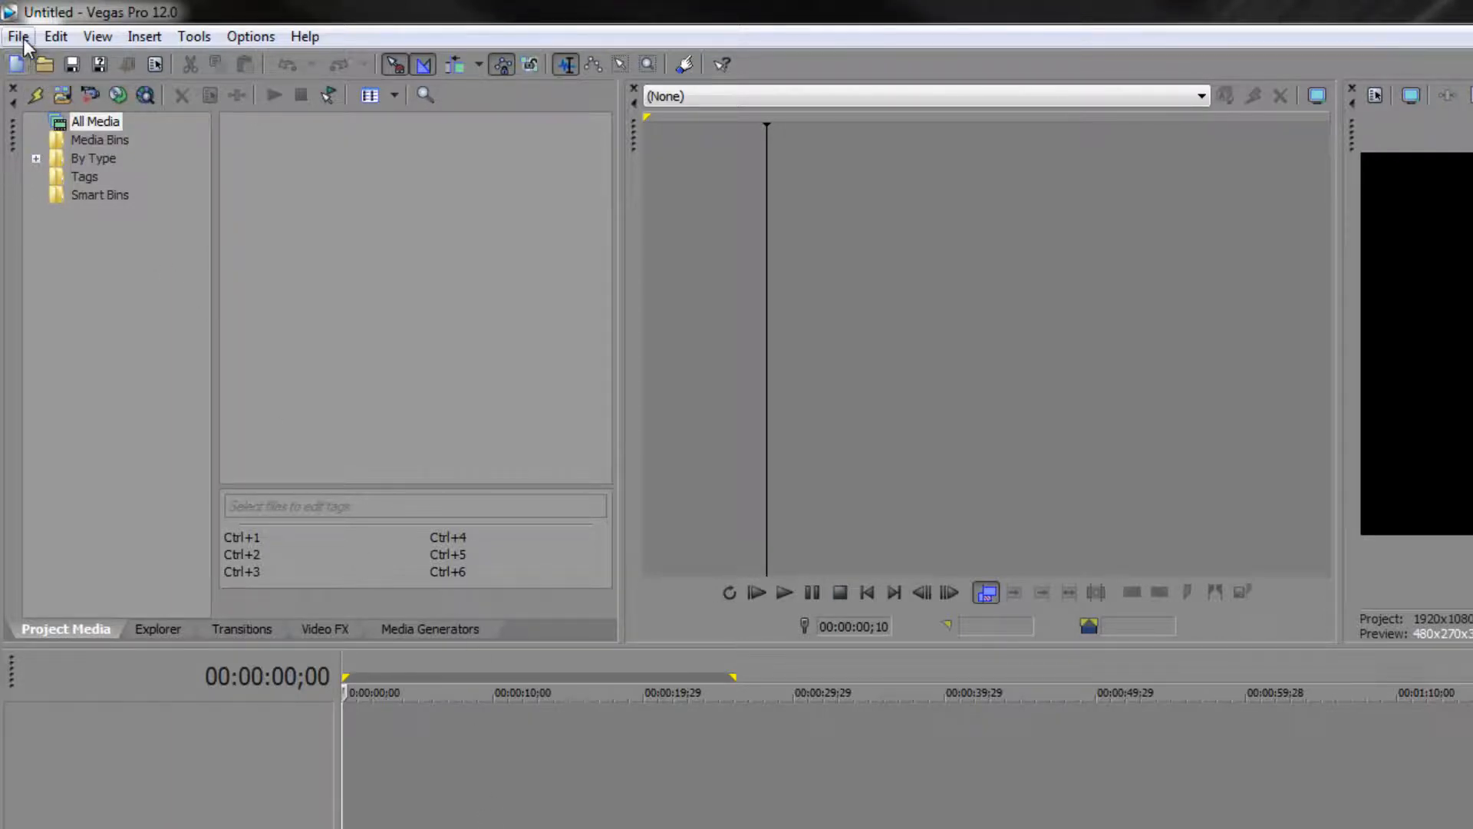
- Reopen Example to Delete.veg from the File menu's recent projects list
{"action": "left_click", "coordinate": [17, 36]}
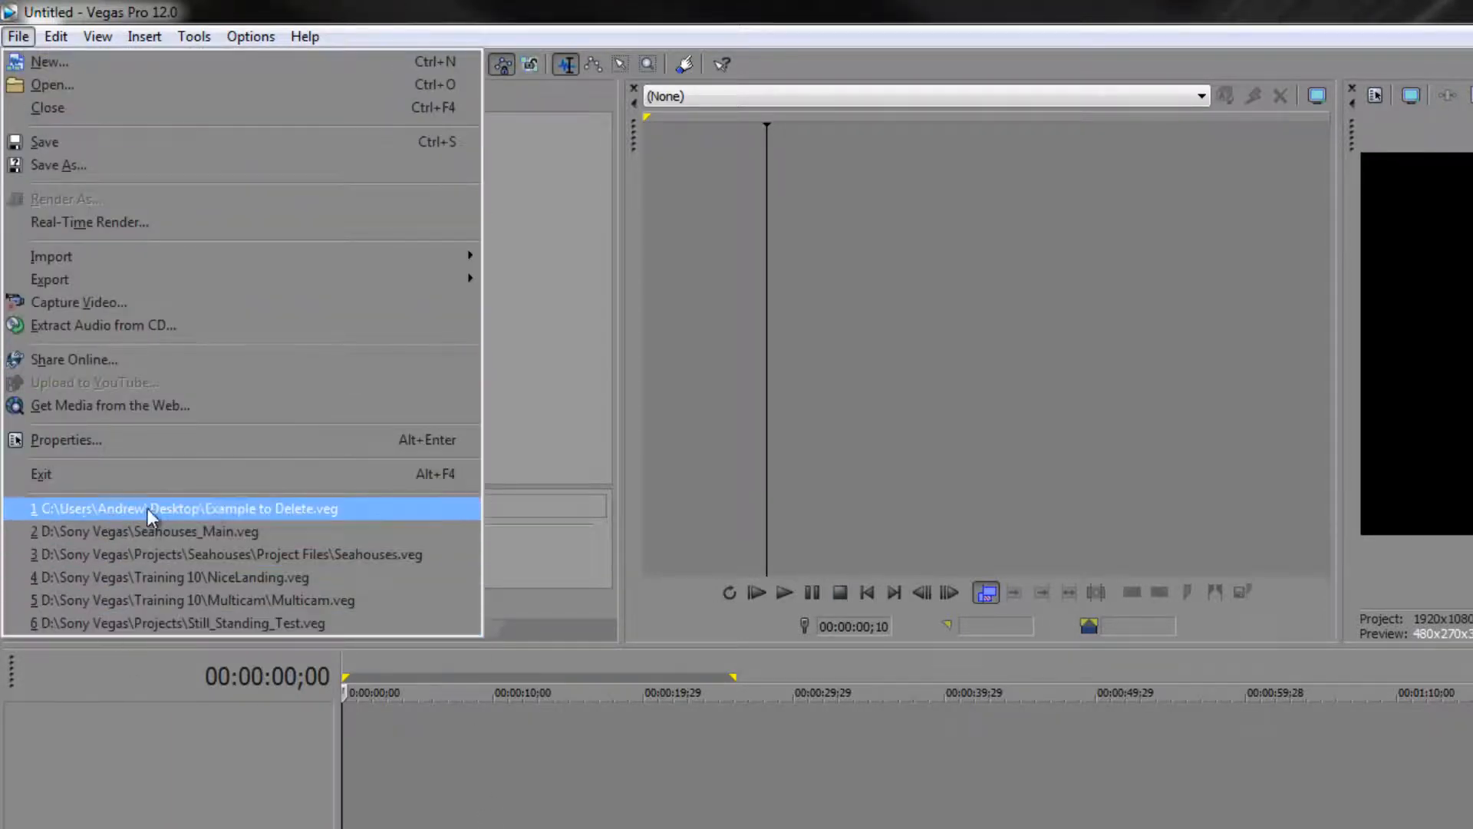
{"action": "left_click", "coordinate": [184, 508]}
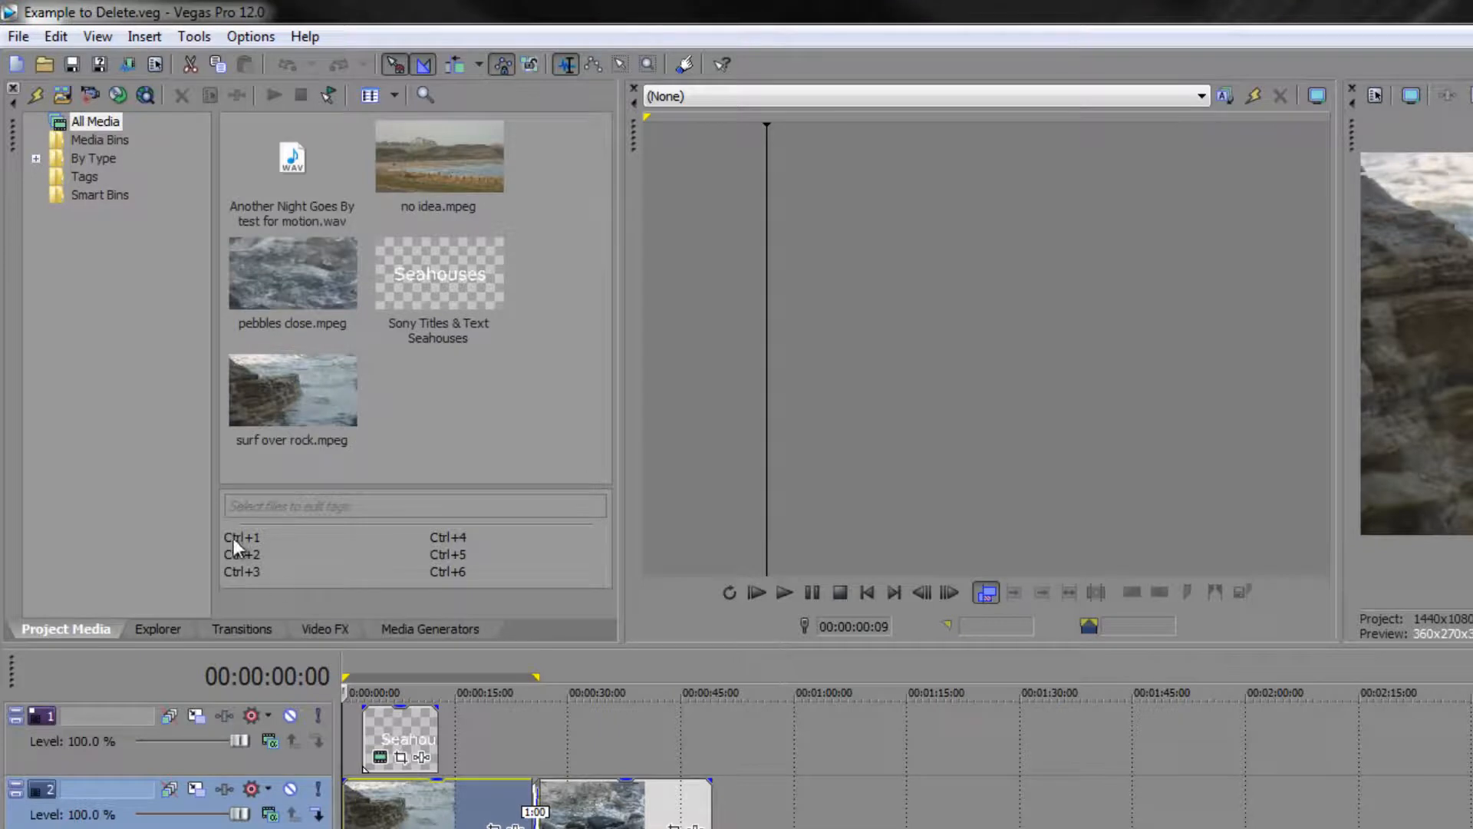
{"action": "left_click", "coordinate": [17, 35]}
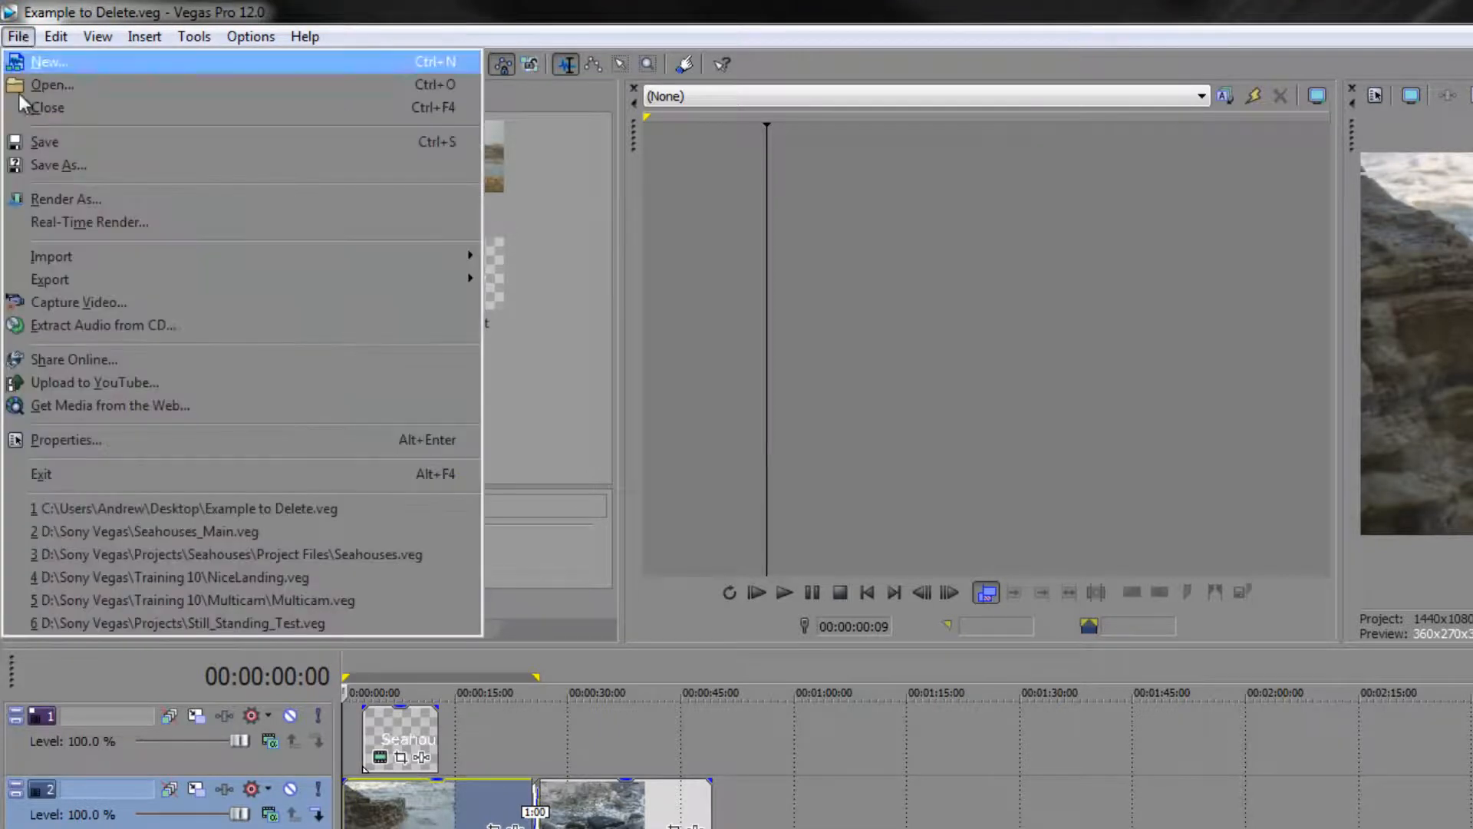
{"action": "mouse_move", "coordinate": [58, 164]}
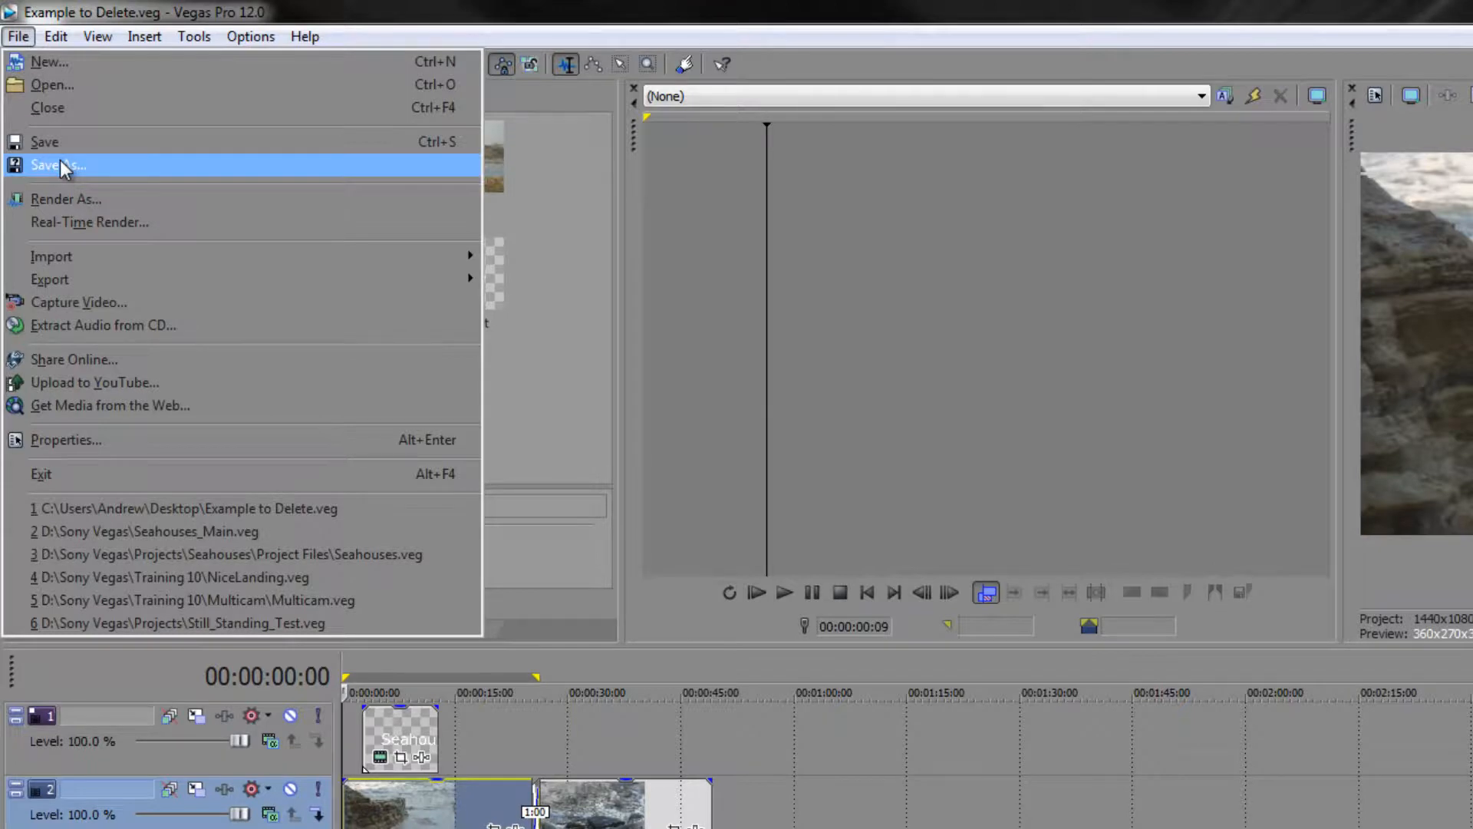
{"action": "mouse_move", "coordinate": [76, 61]}
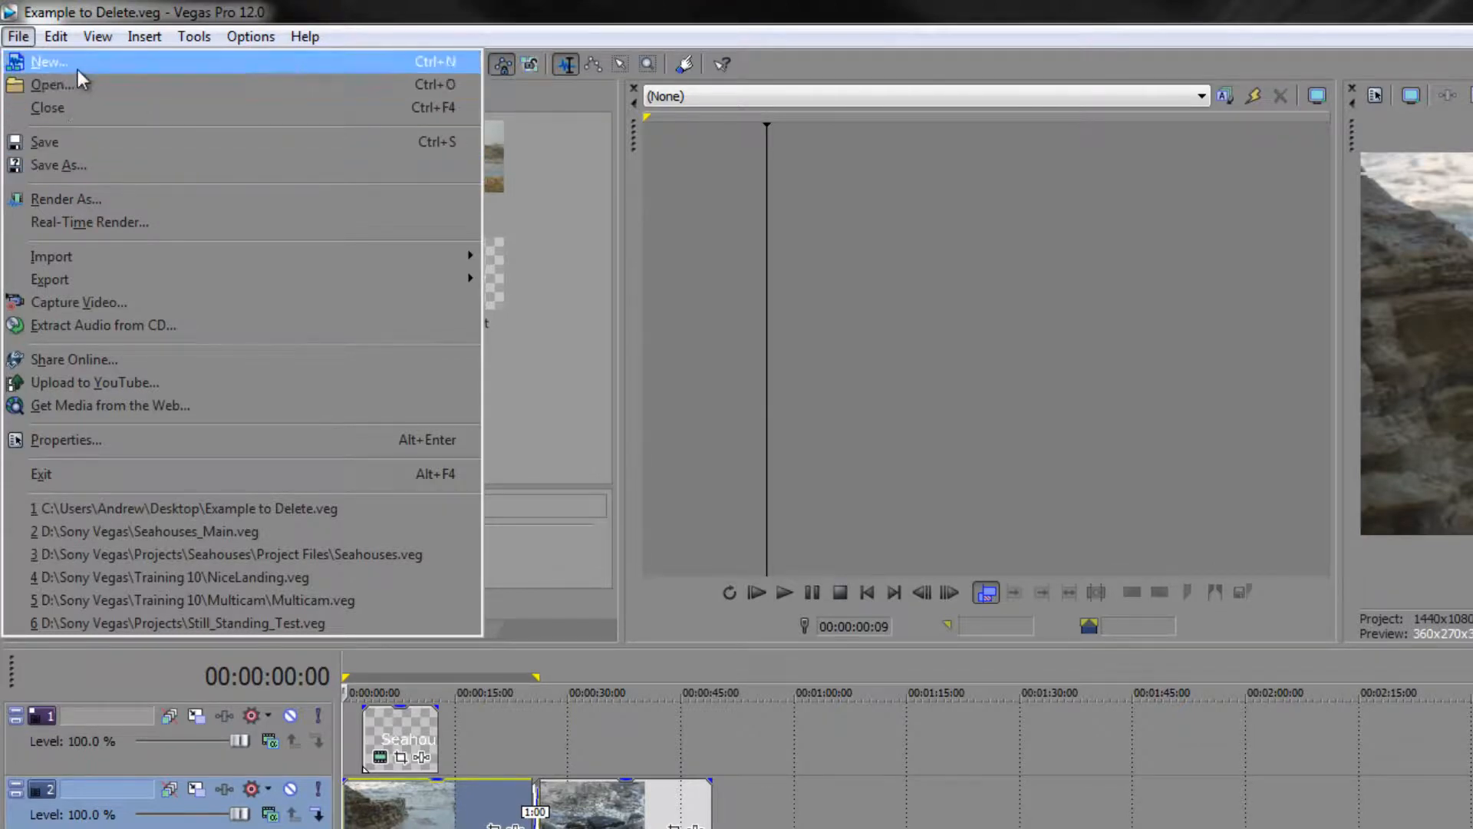
{"action": "mouse_move", "coordinate": [80, 101]}
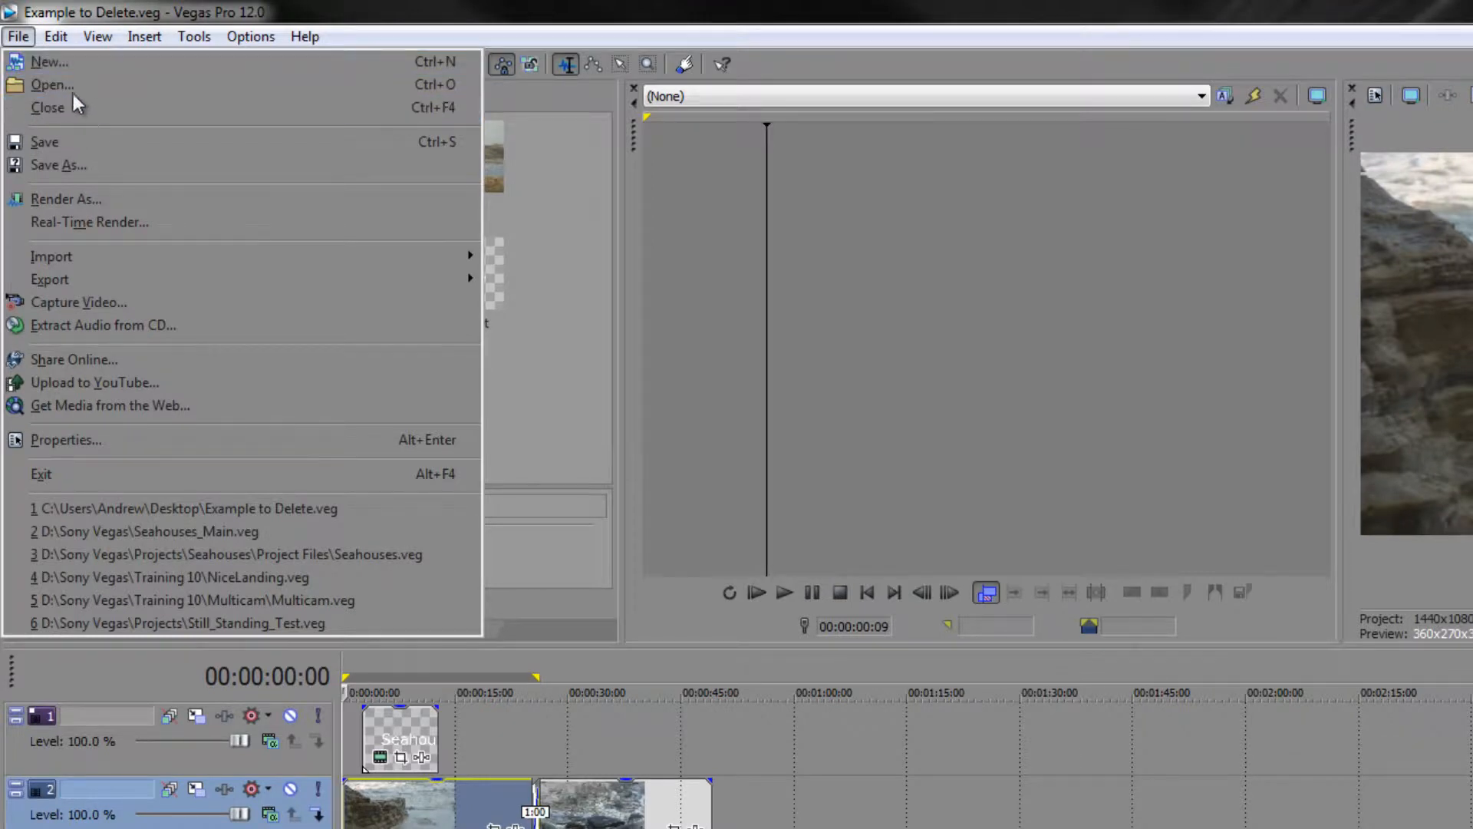
{"action": "mouse_move", "coordinate": [53, 84]}
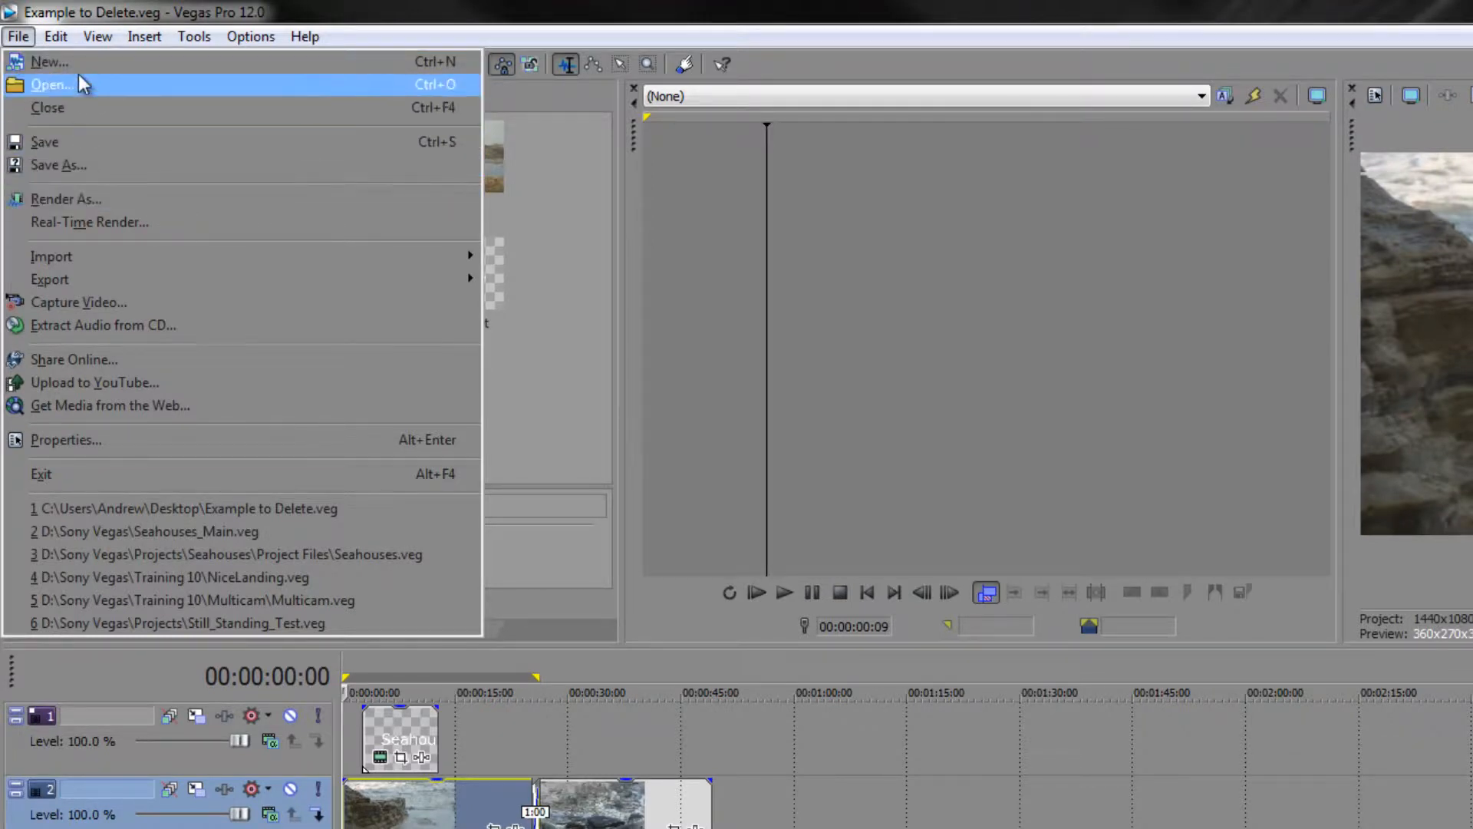
{"action": "mouse_move", "coordinate": [86, 168]}
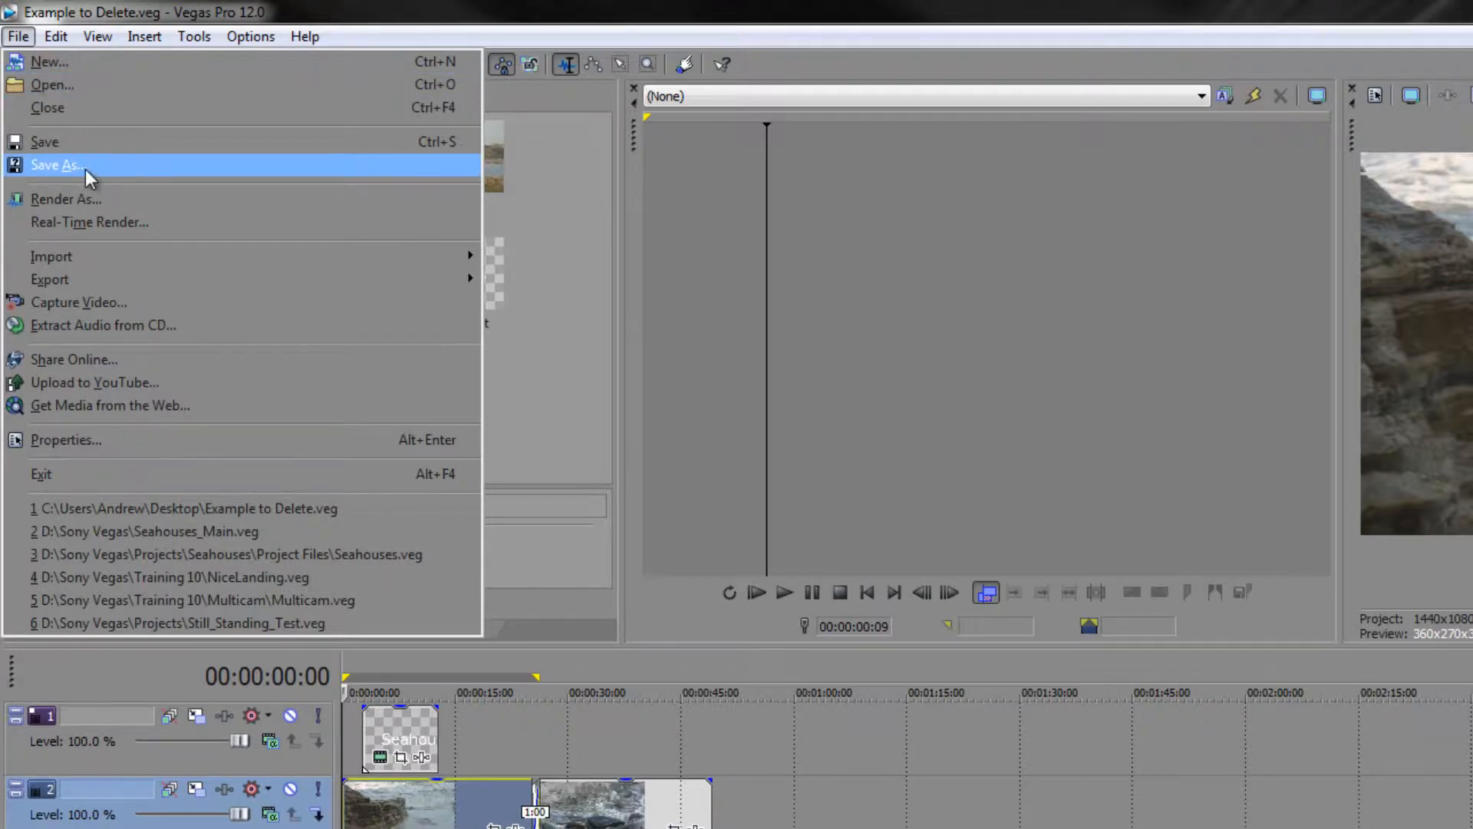
{"action": "mouse_move", "coordinate": [146, 181]}
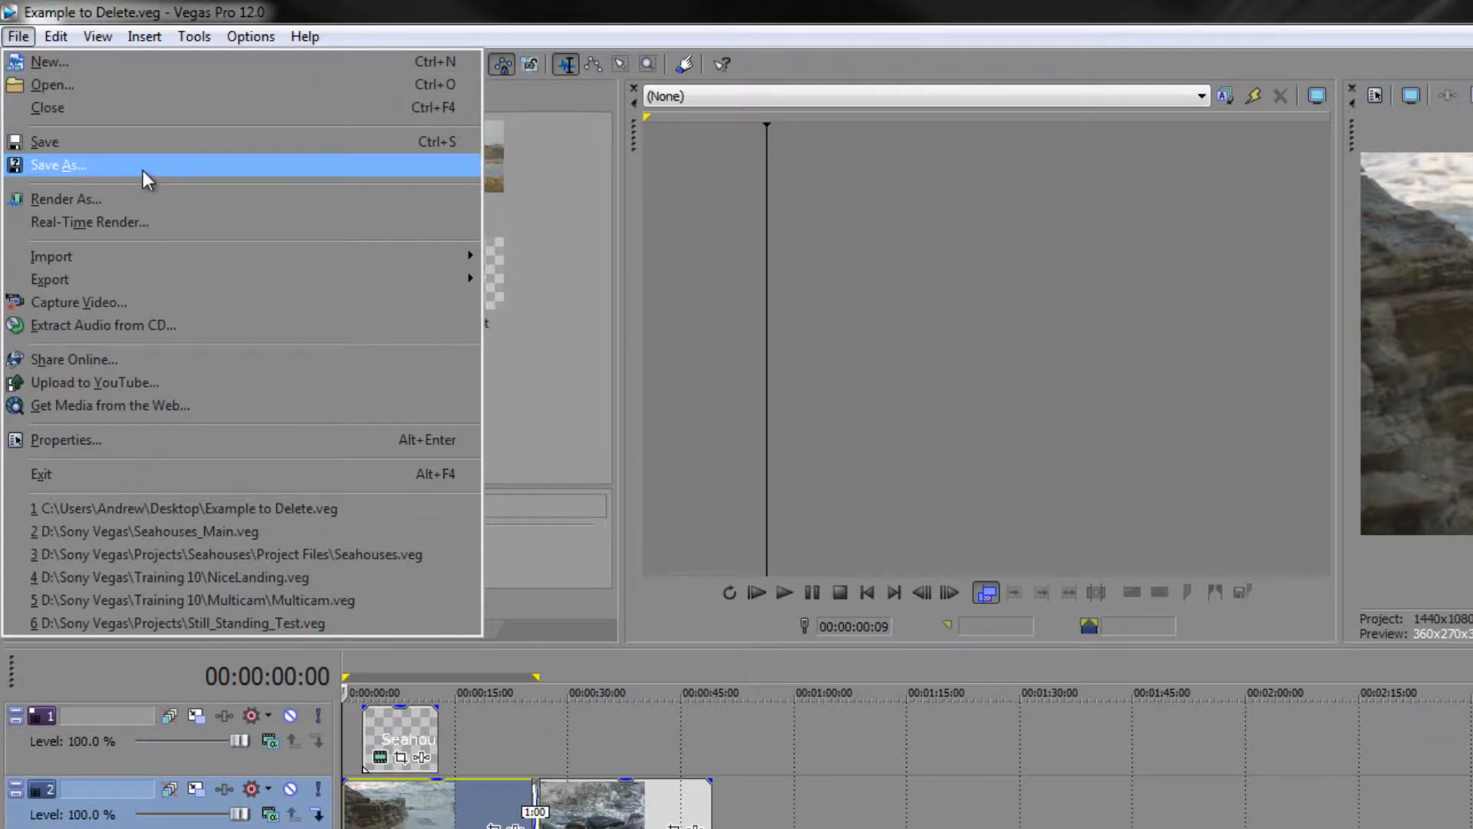